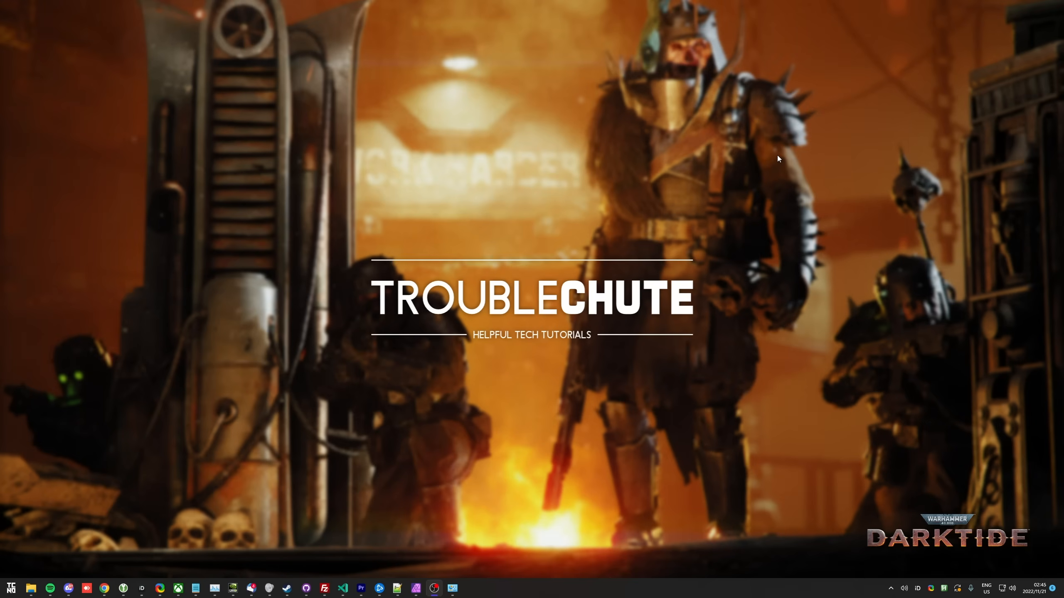
mouse_move(391, 364)
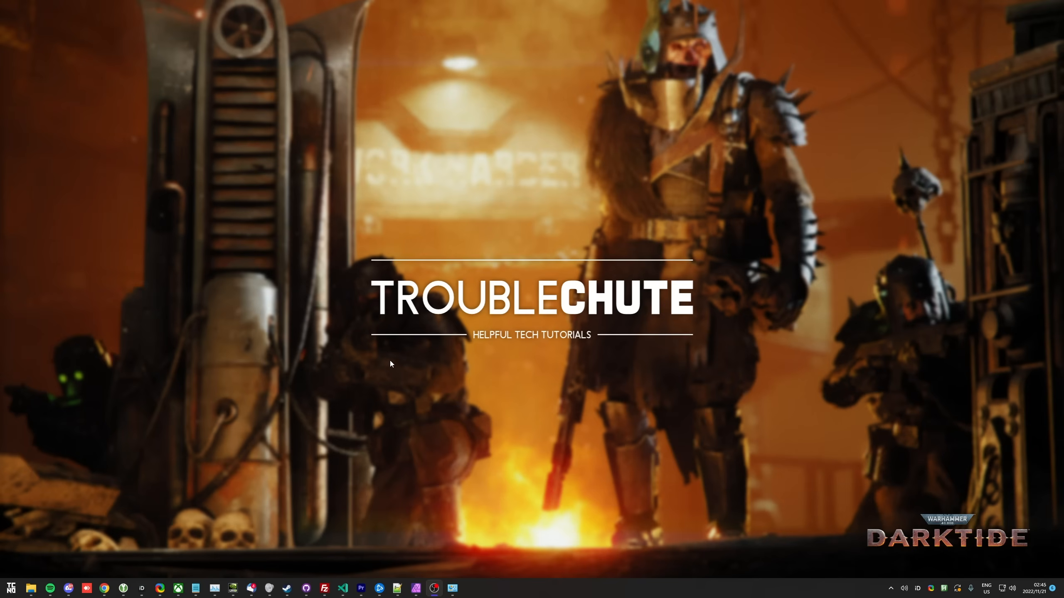
mouse_move(347, 536)
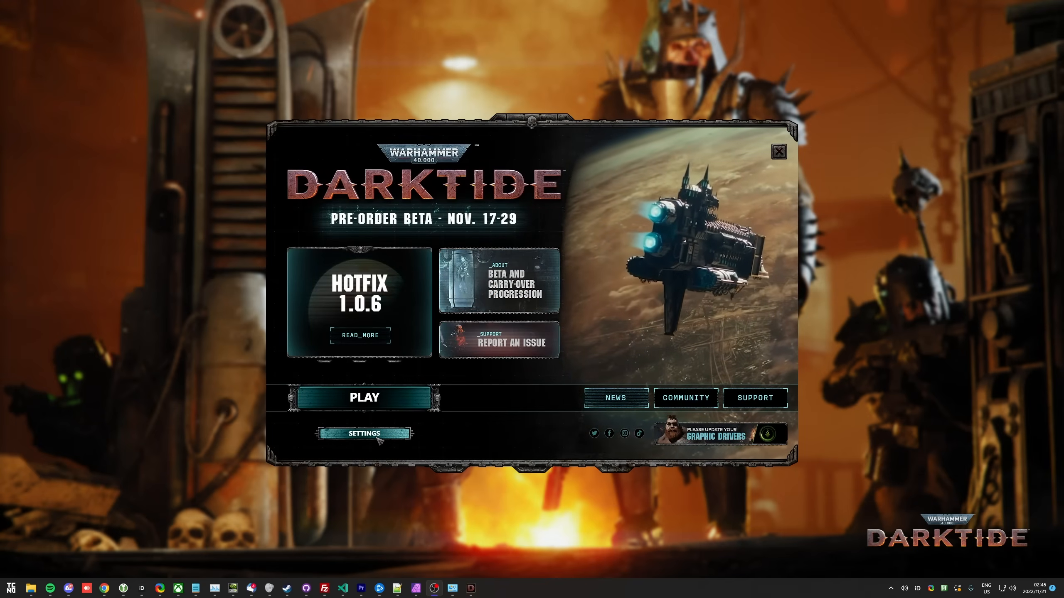
Open the launcher's Settings and scroll through the graphics presets
click(365, 433)
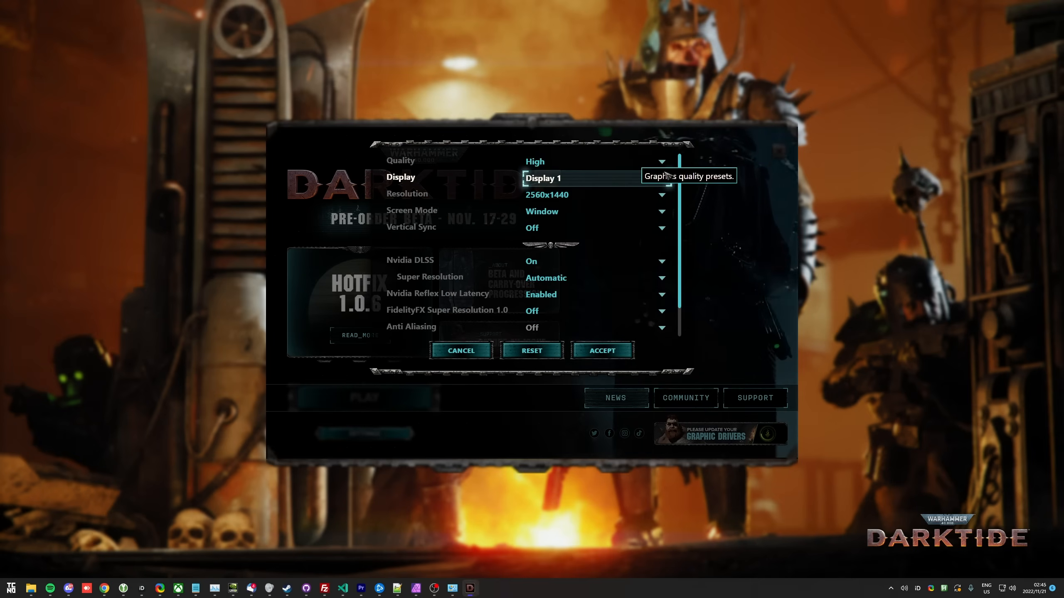
scroll(down, 3)
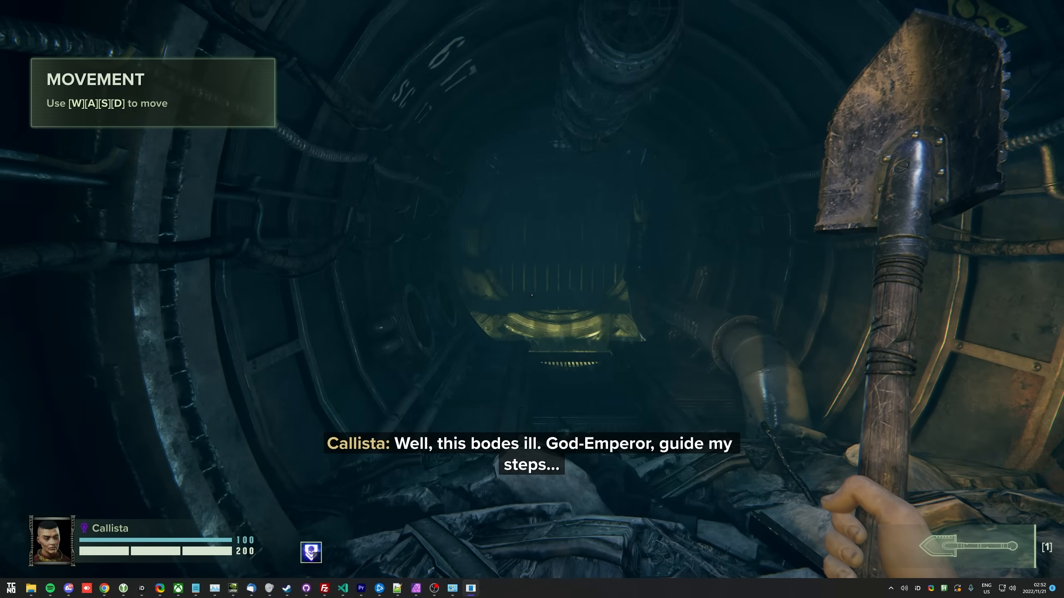
Bring up the in-game options menu and go to the Video settings page
key(Escape)
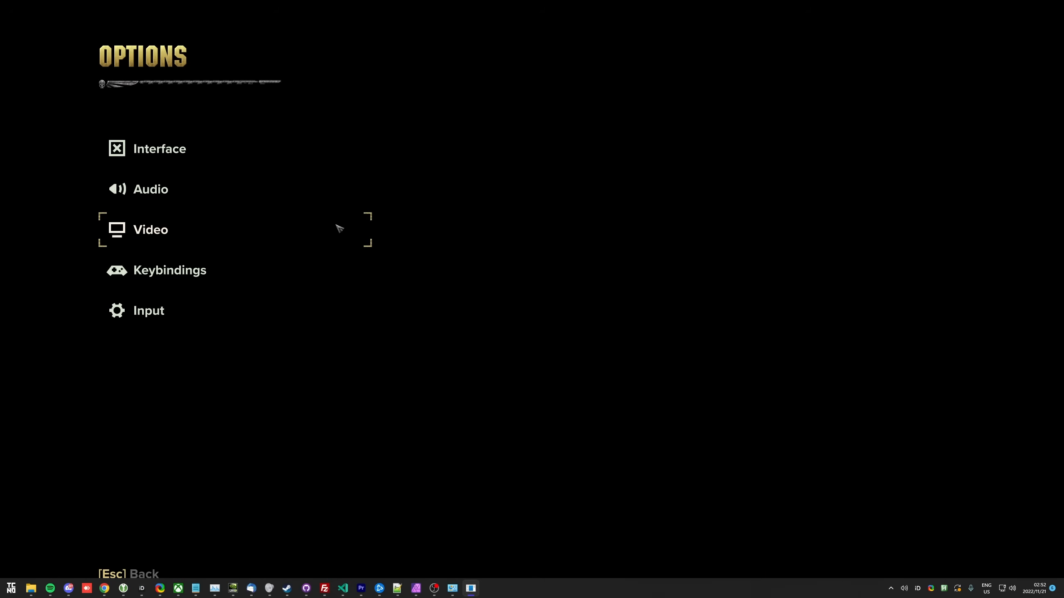
click(150, 230)
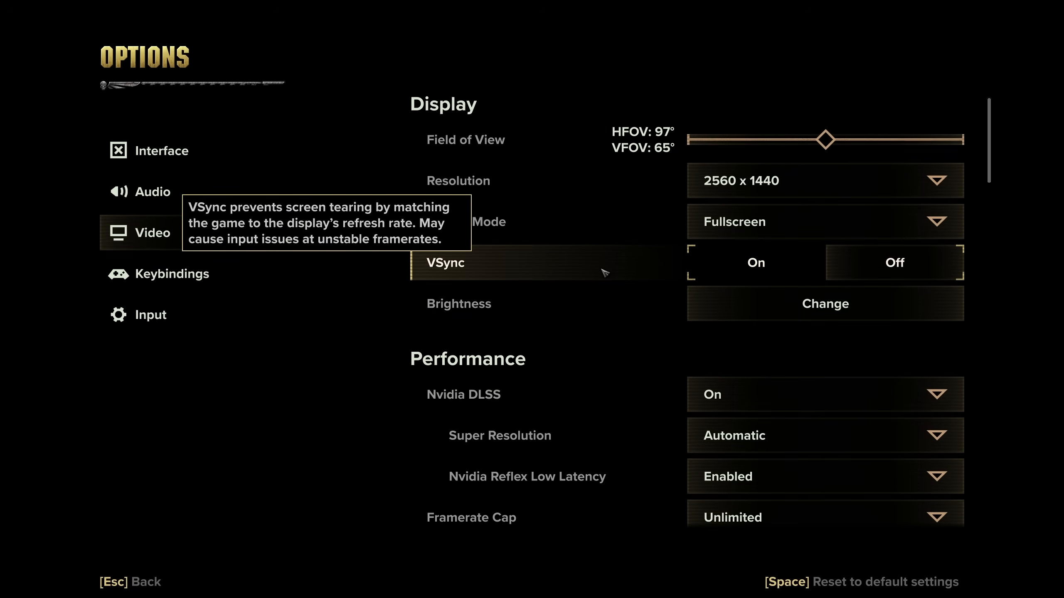
mouse_move(778, 298)
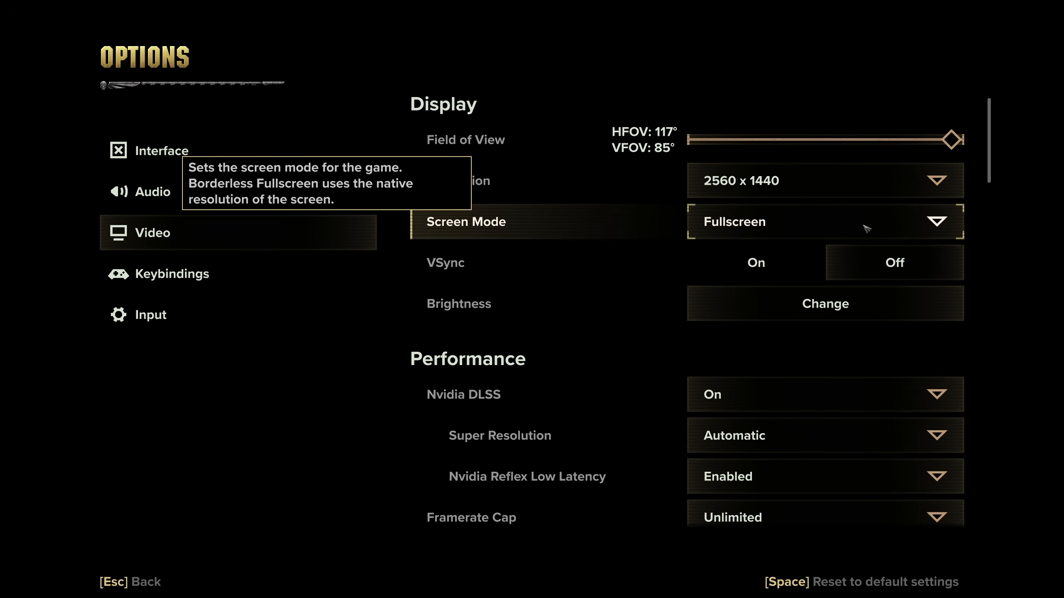
Scroll to the Performance section and set DLSS Super Resolution to Quality
scroll(down, 3)
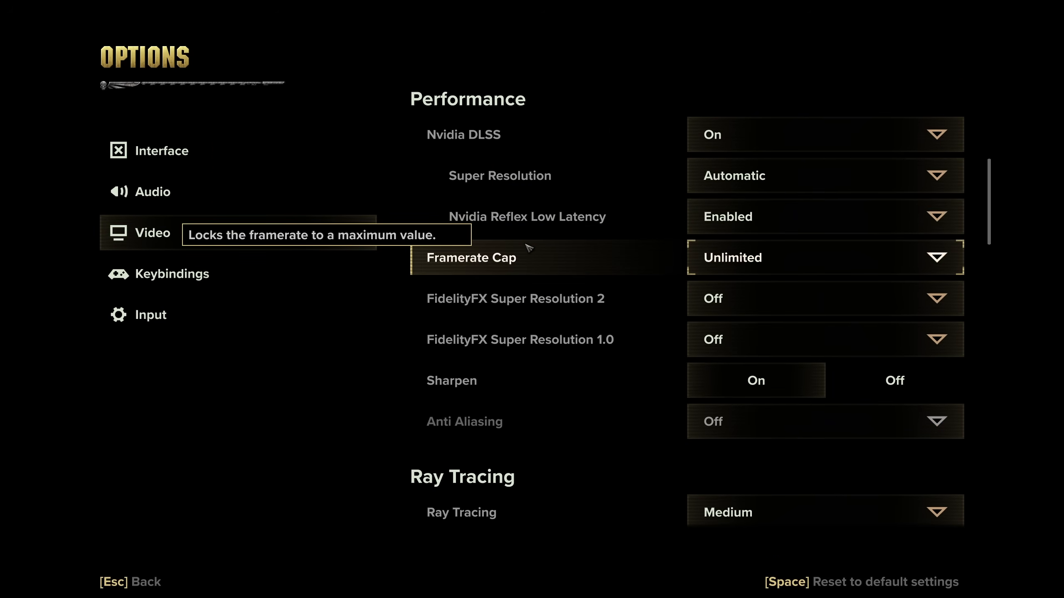
mouse_move(520, 107)
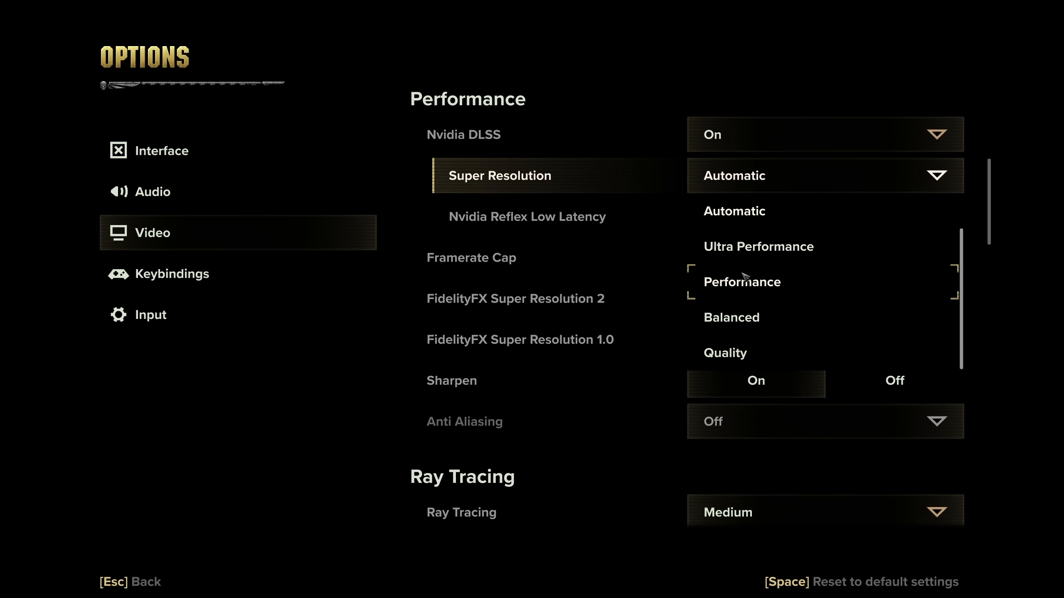
mouse_move(763, 347)
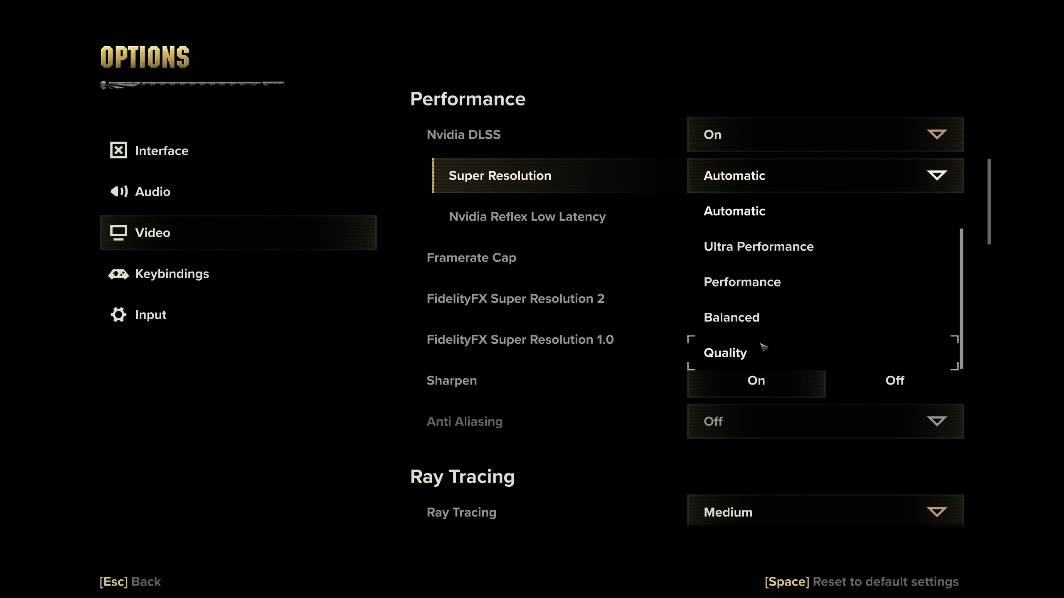
mouse_move(755, 337)
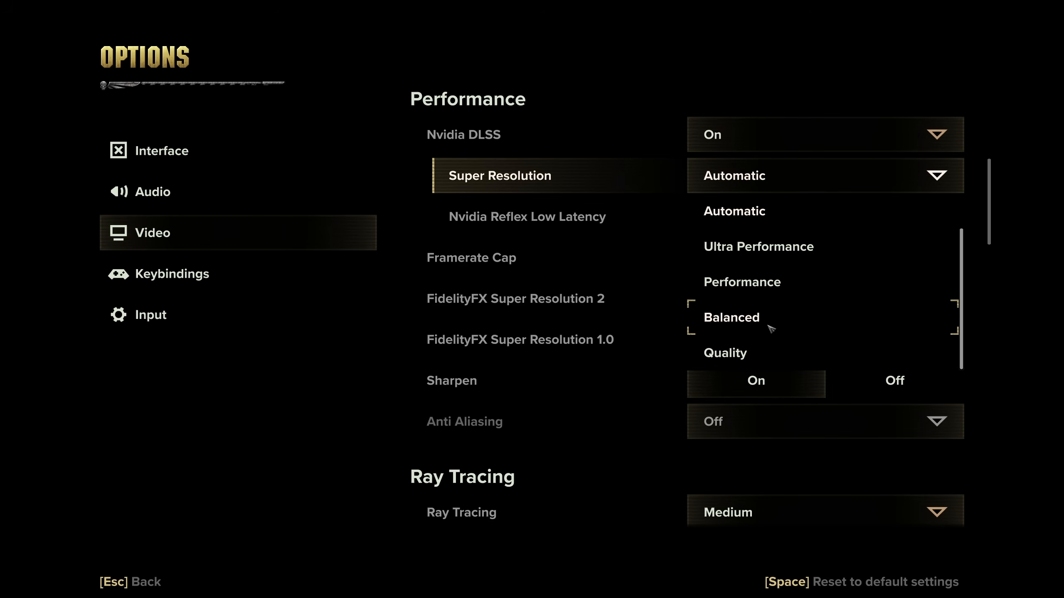
mouse_move(759, 247)
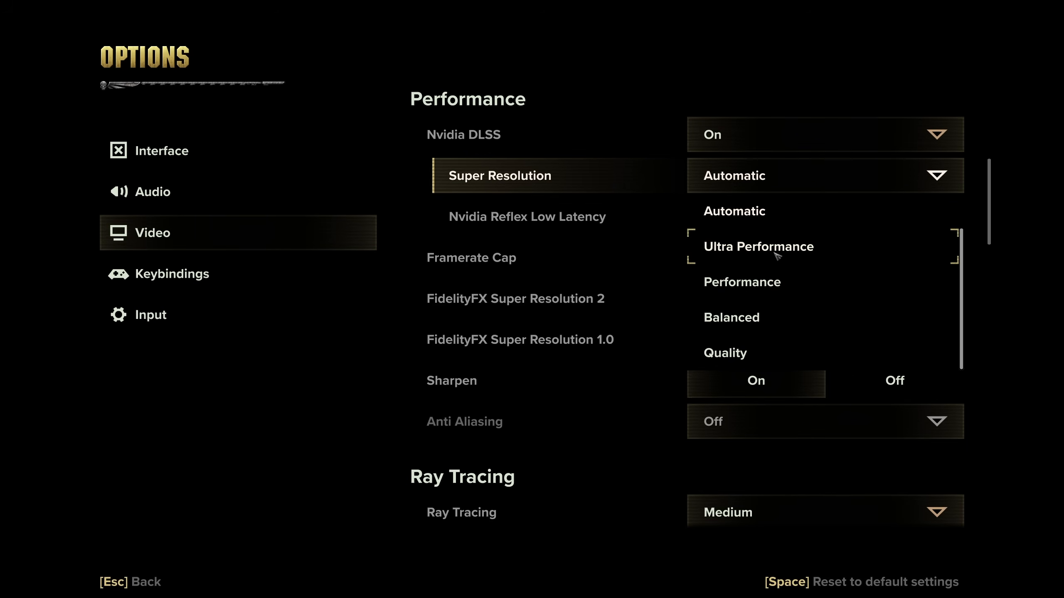
mouse_move(816, 257)
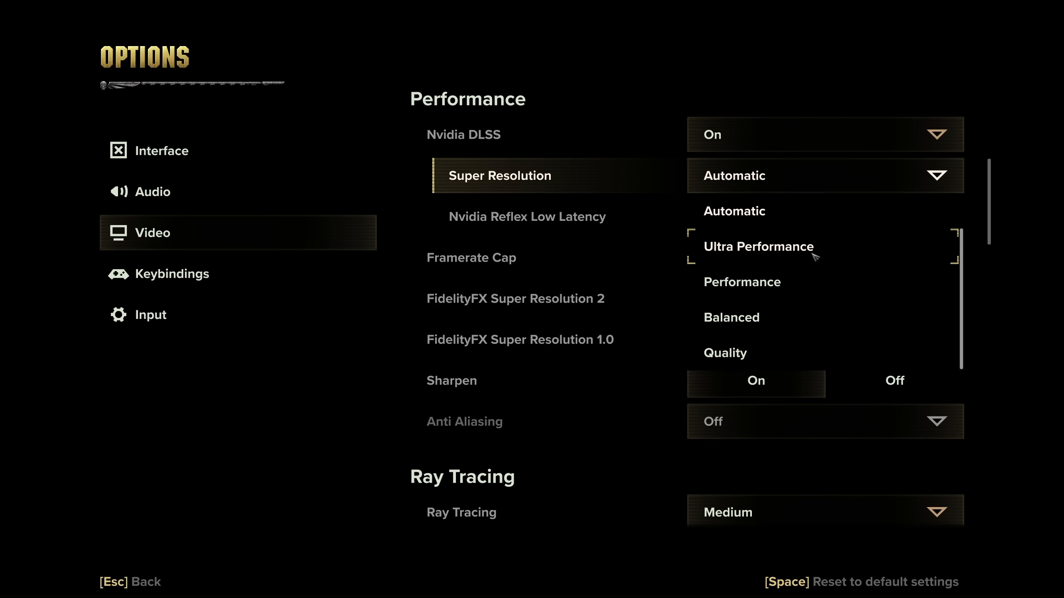
scroll(up, 3)
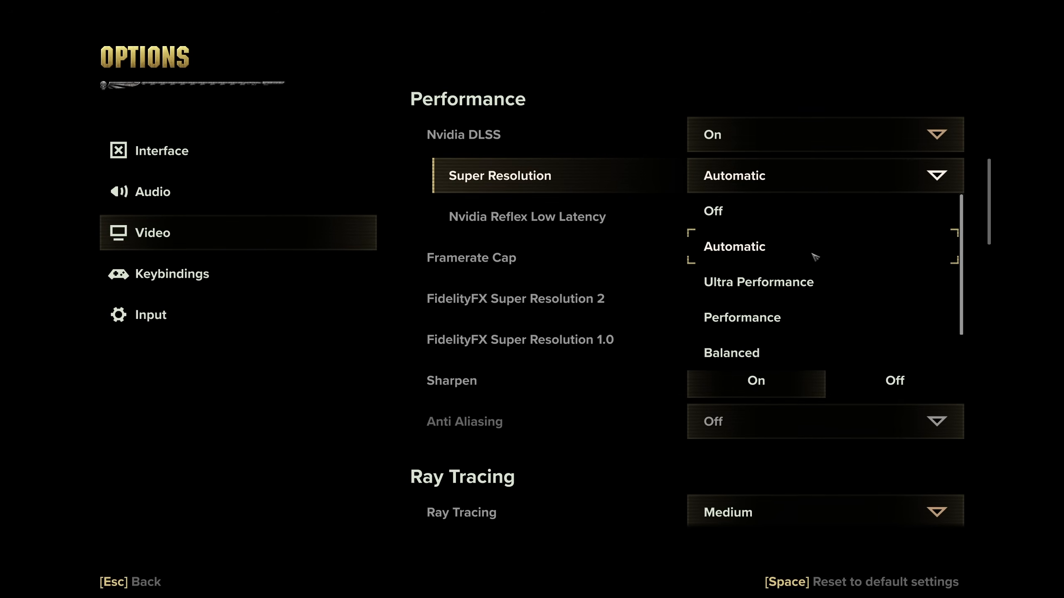
scroll(down, 3)
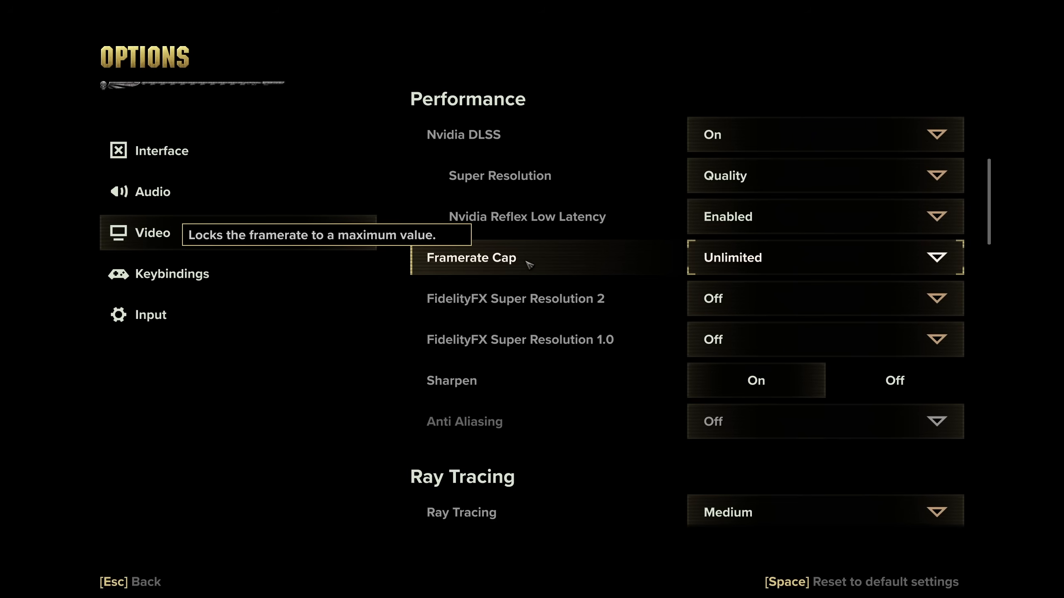
mouse_move(528, 217)
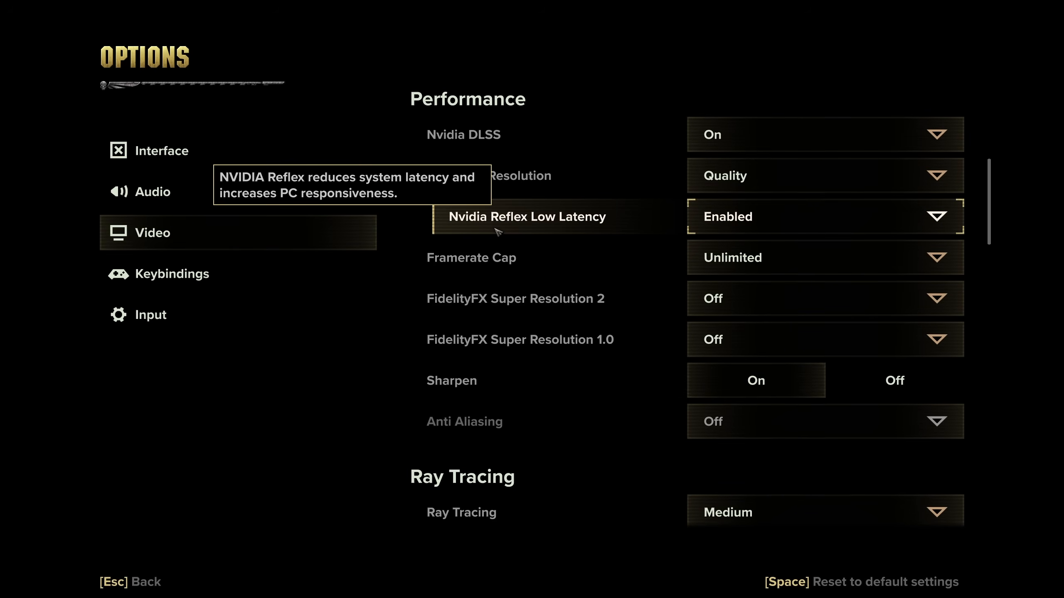
click(824, 216)
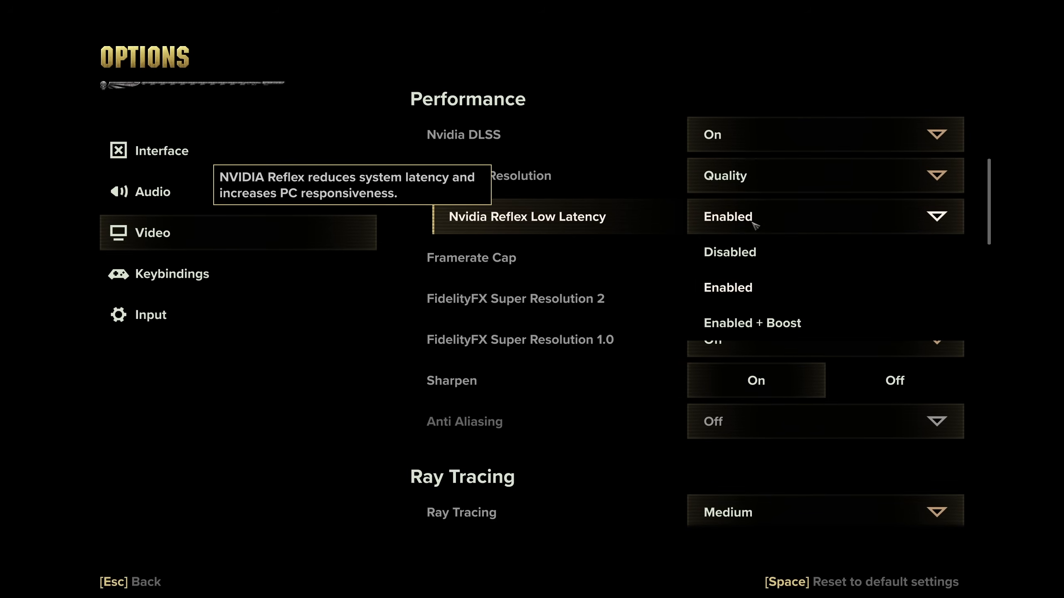
mouse_move(764, 298)
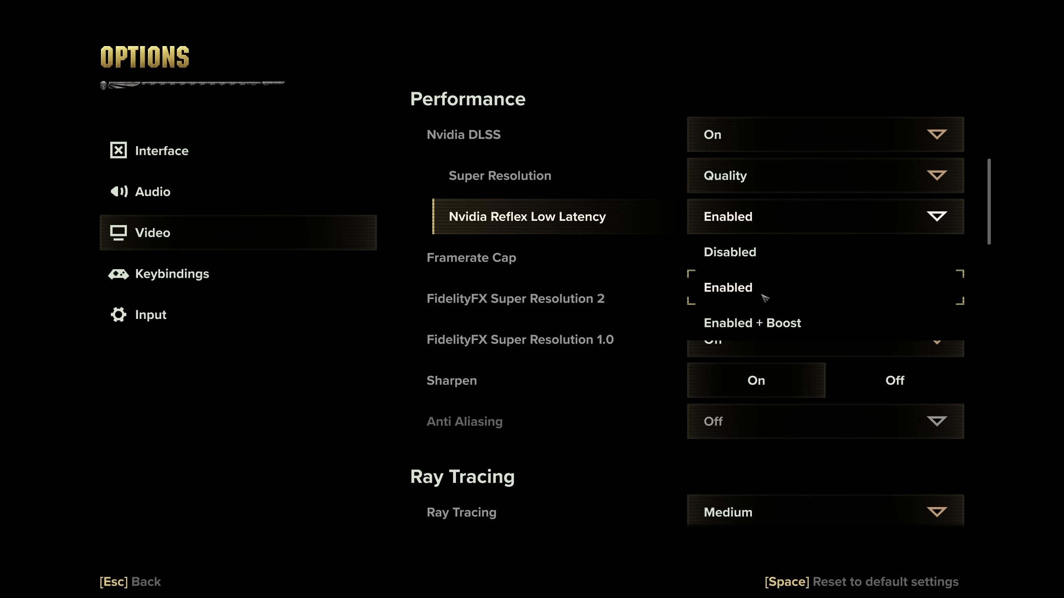
mouse_move(752, 322)
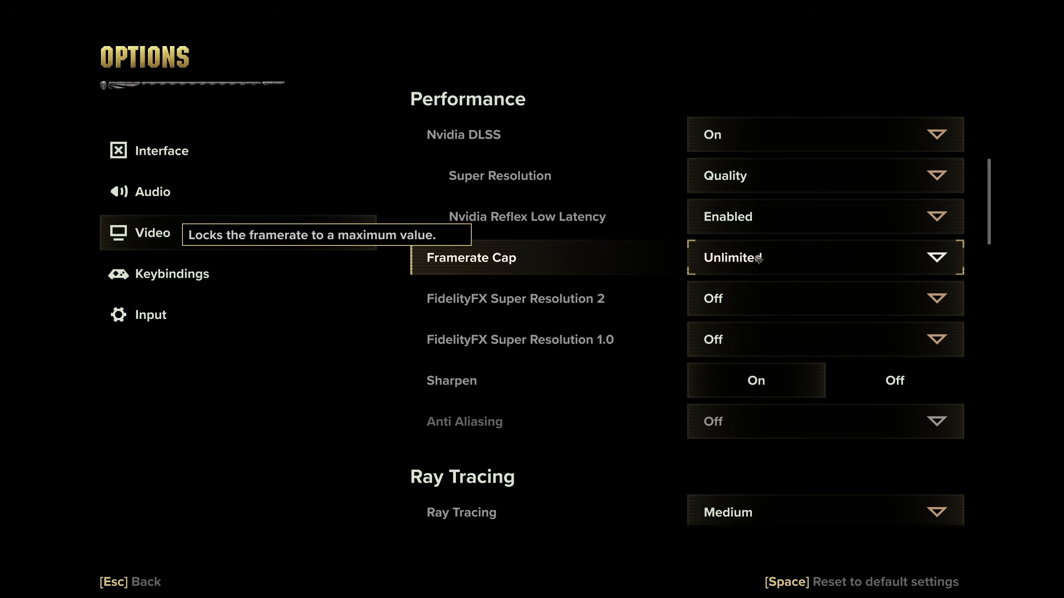
click(823, 258)
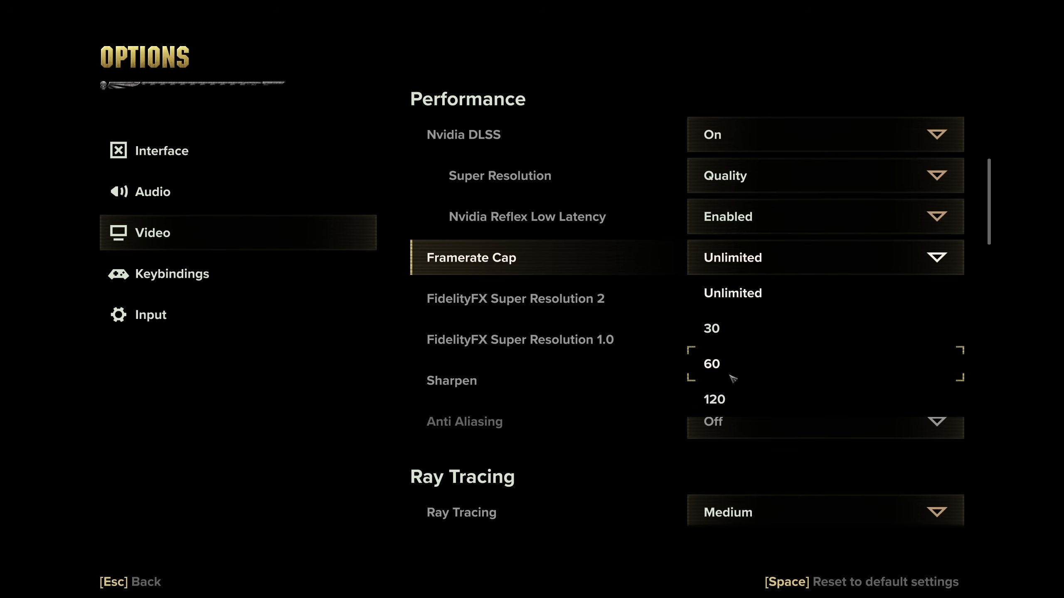
mouse_move(755, 257)
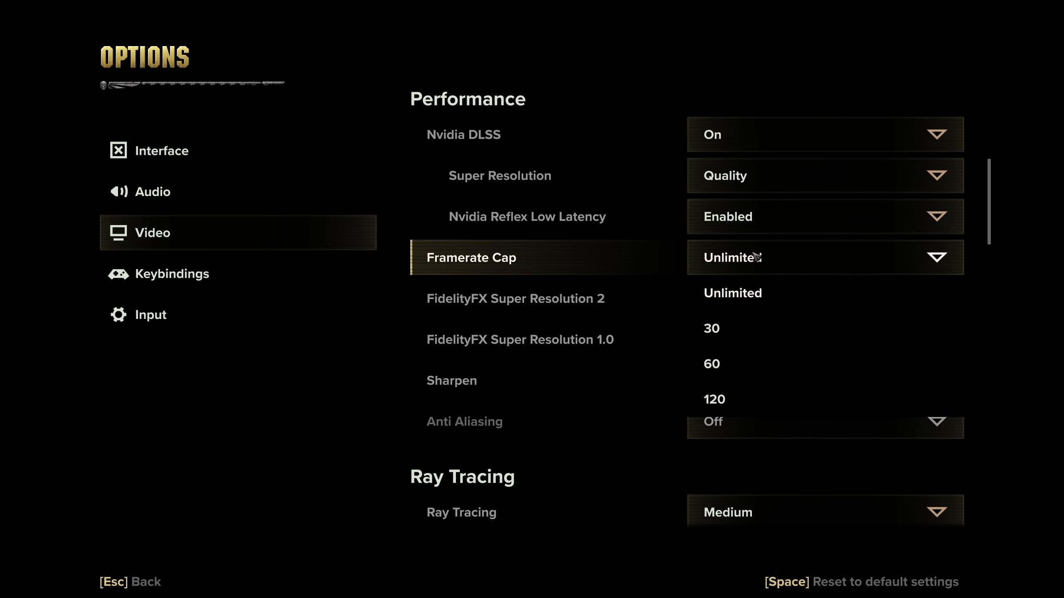
mouse_move(712, 332)
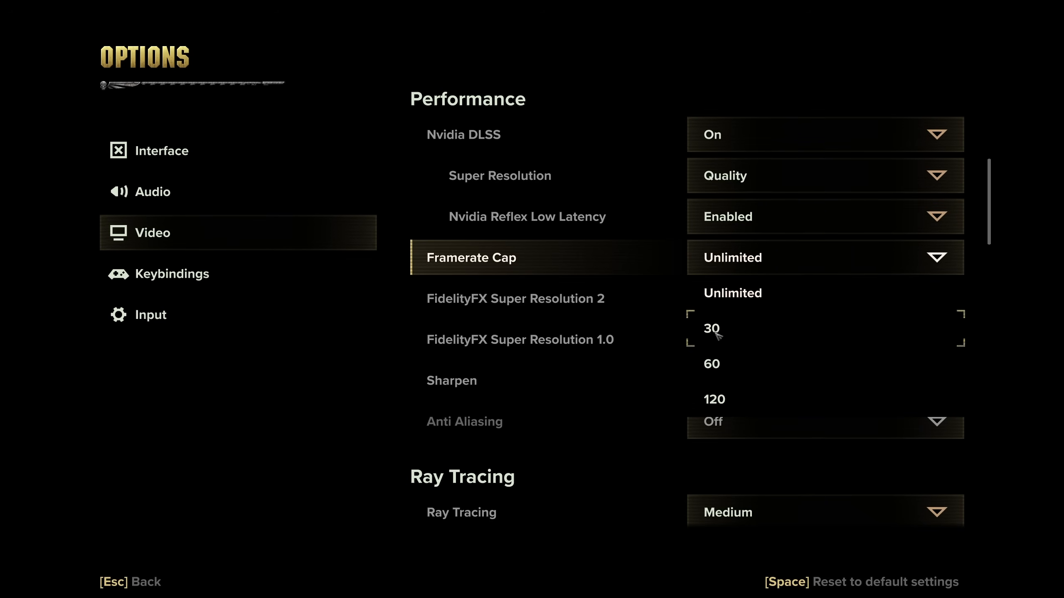
mouse_move(731, 397)
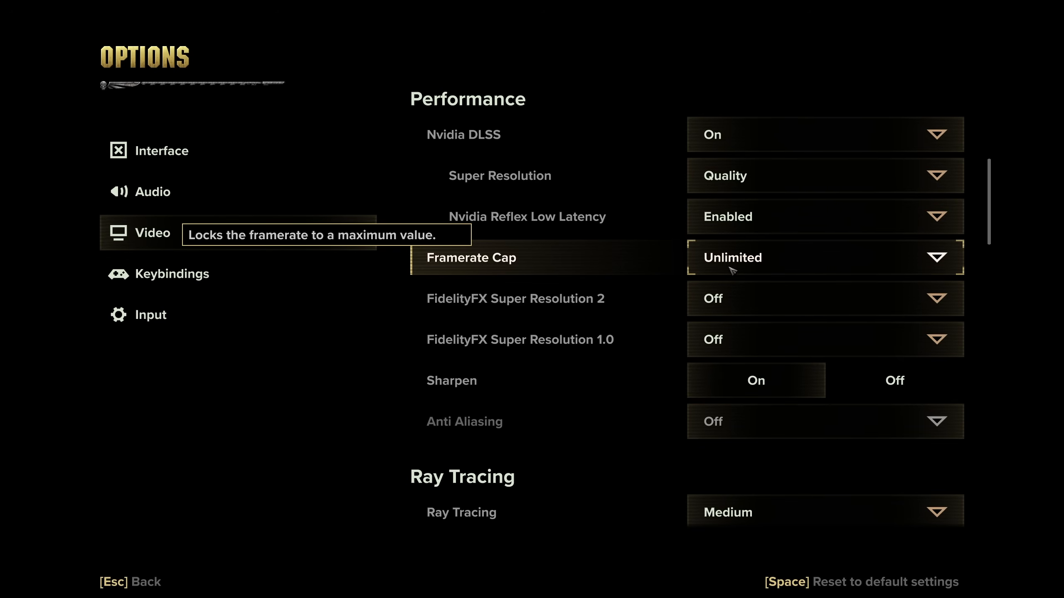
mouse_move(739, 311)
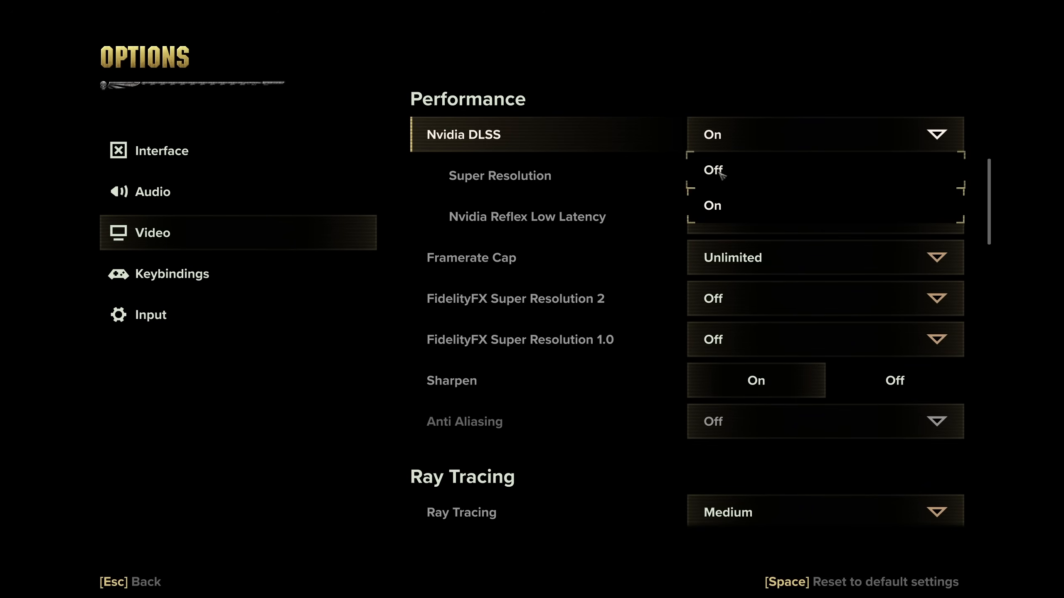
click(714, 171)
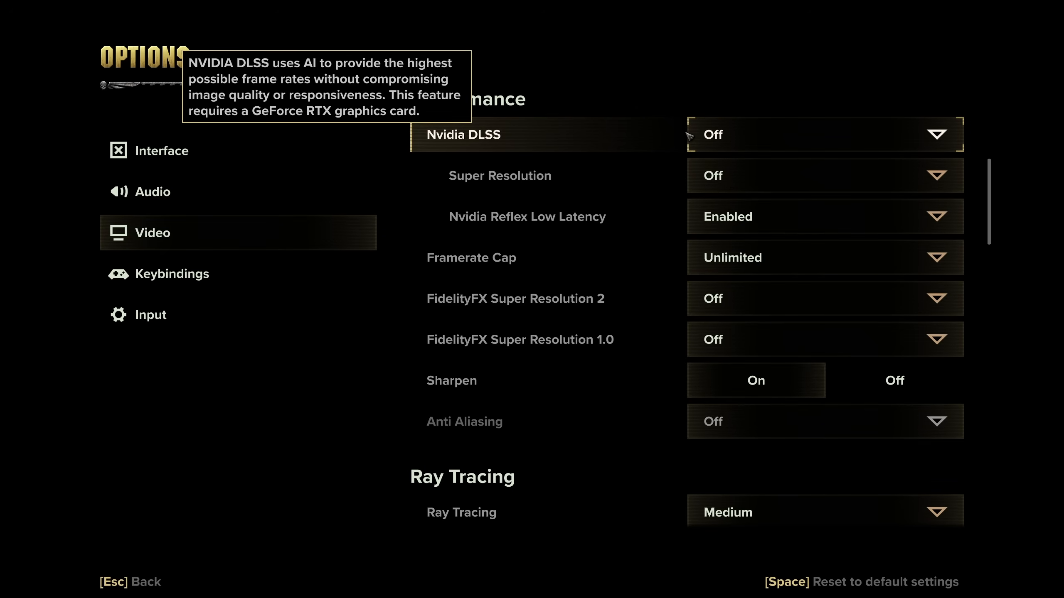
mouse_move(702, 312)
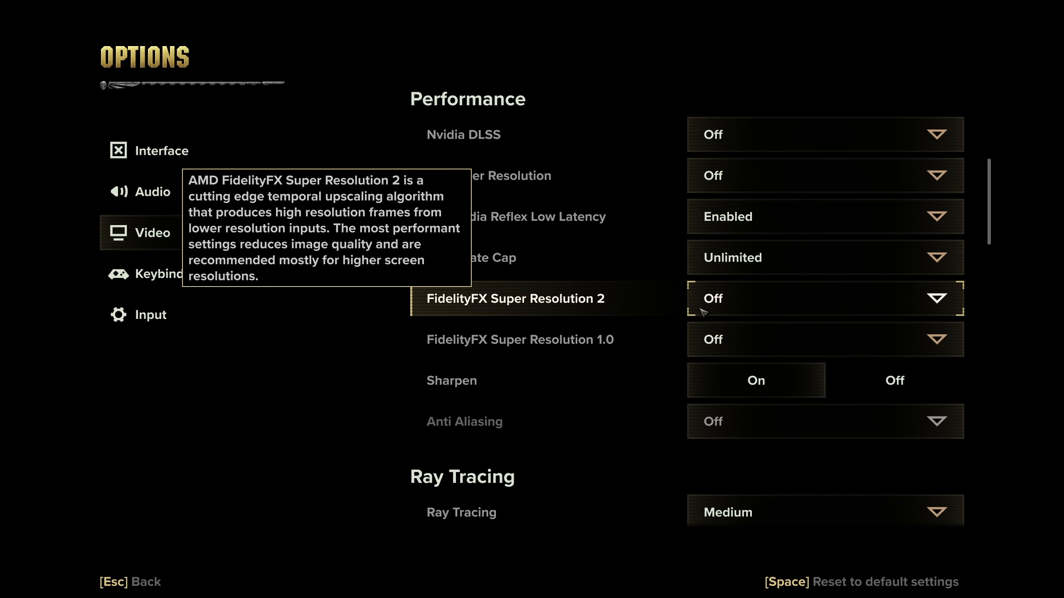
mouse_move(466, 303)
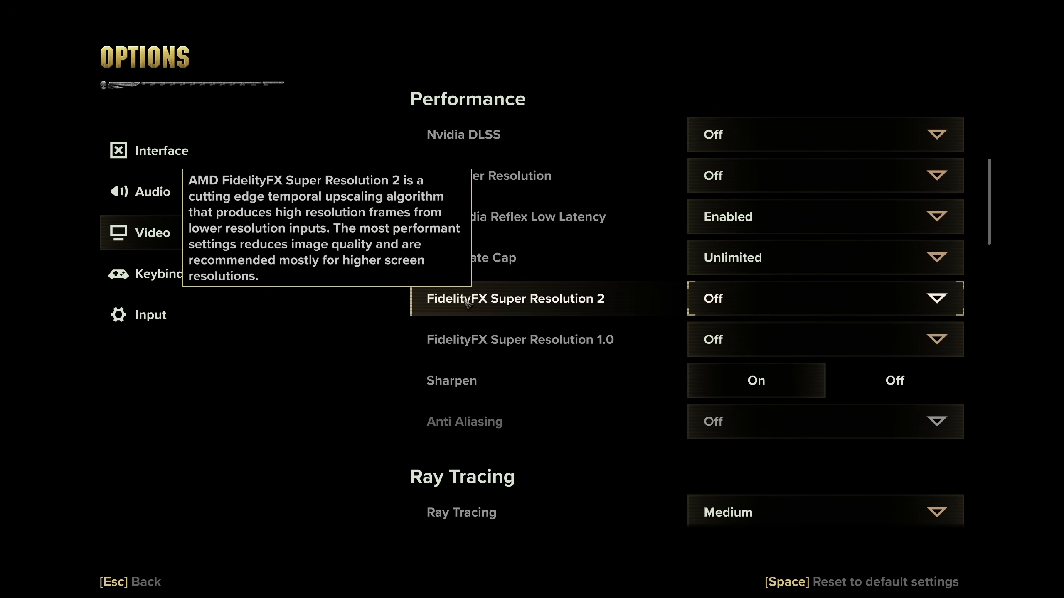
click(824, 299)
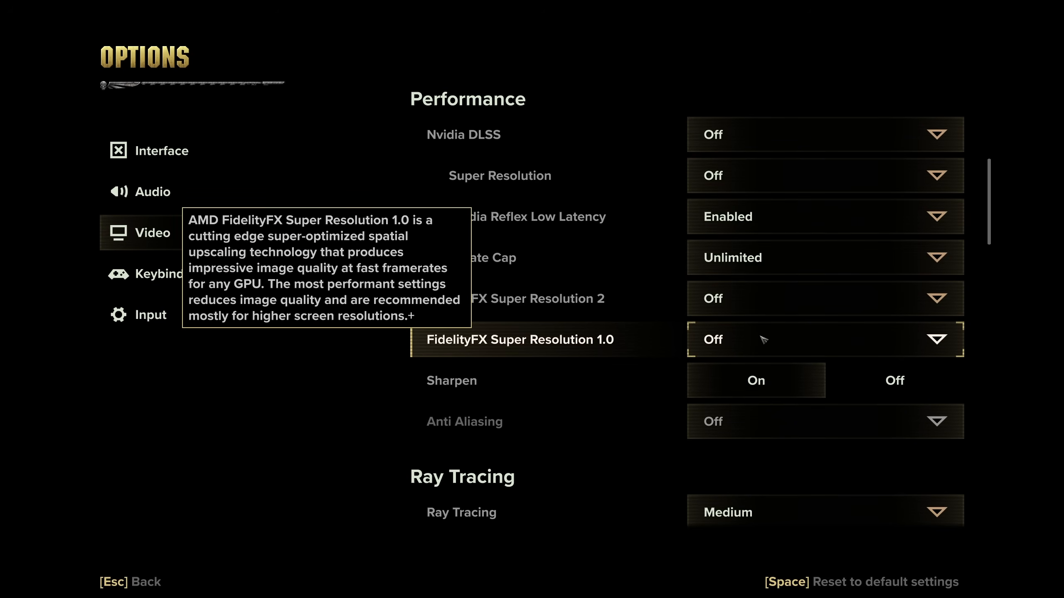
mouse_move(626, 173)
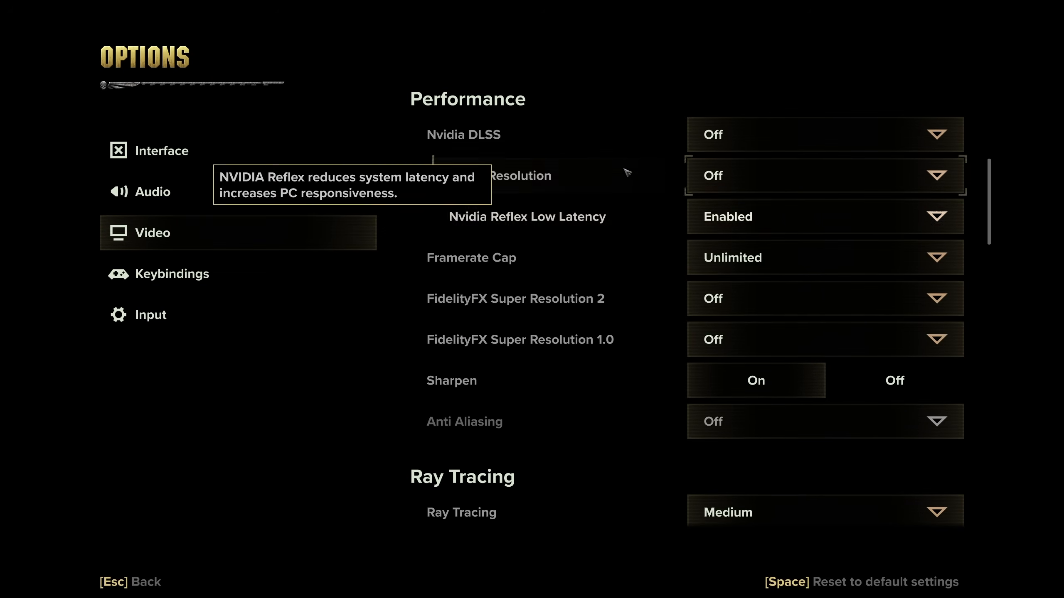
mouse_move(580, 355)
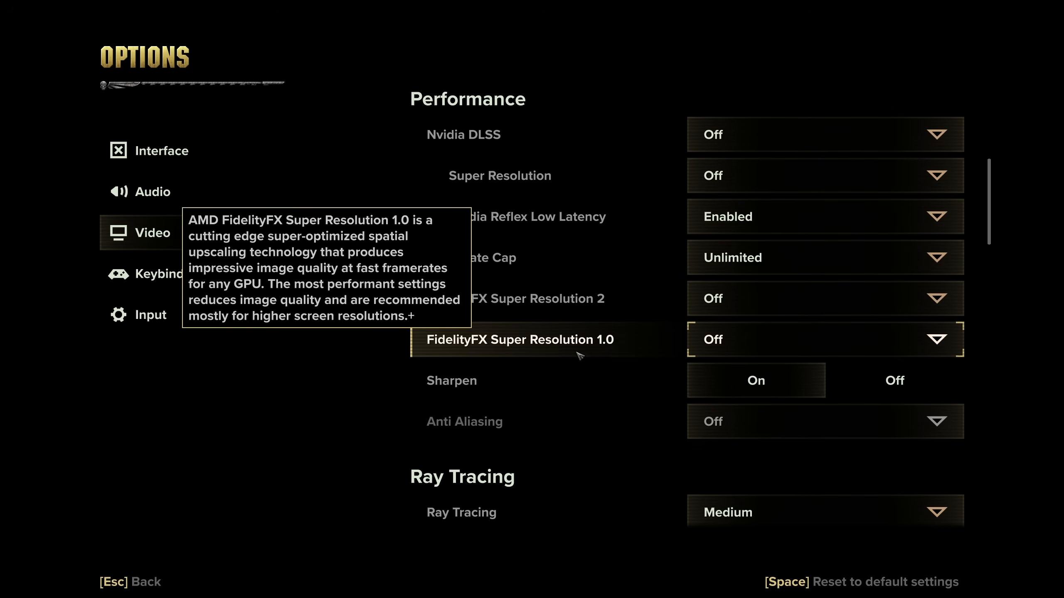
mouse_move(474, 348)
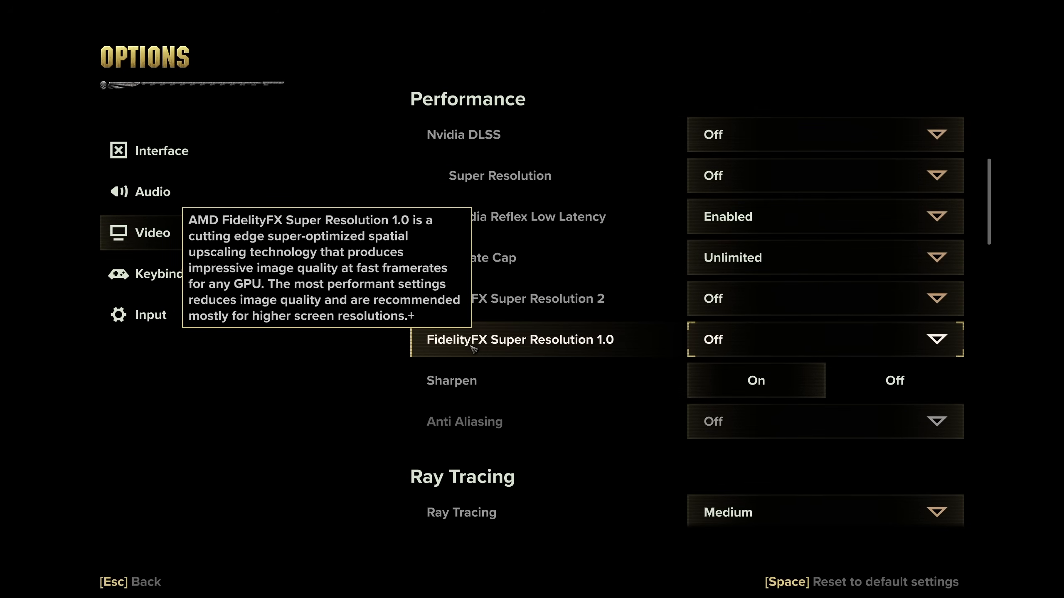
mouse_move(447, 356)
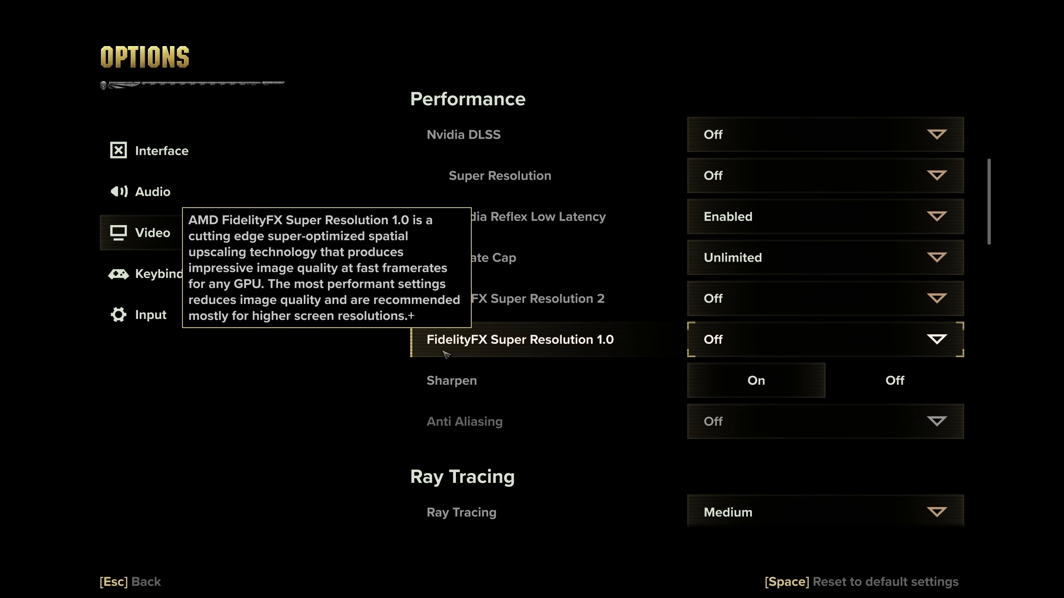
mouse_move(575, 299)
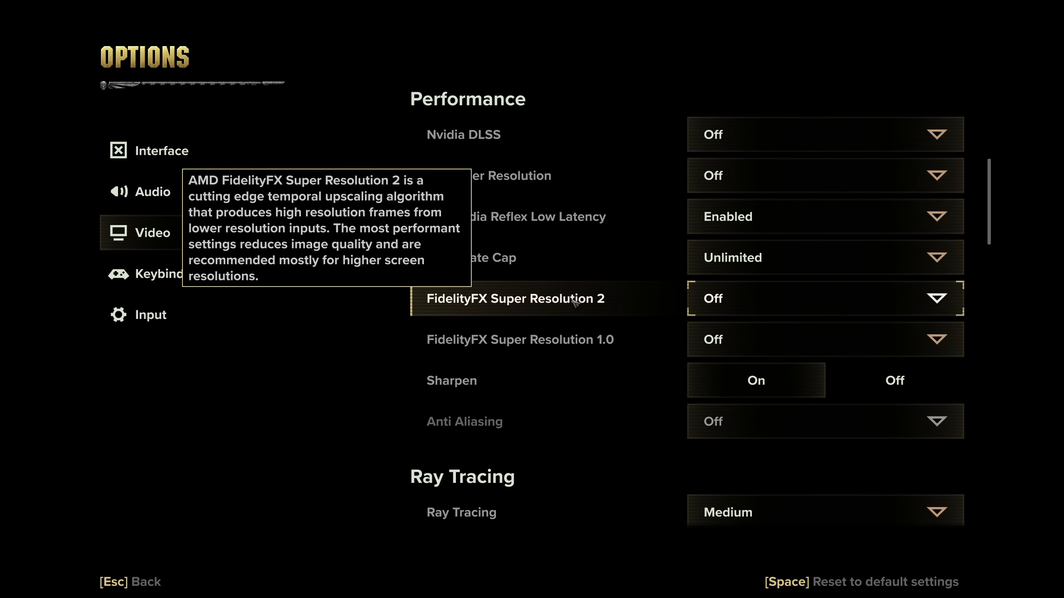
Set the Nvidia DLSS dropdown to On, giving Balanced Super Resolution
click(824, 299)
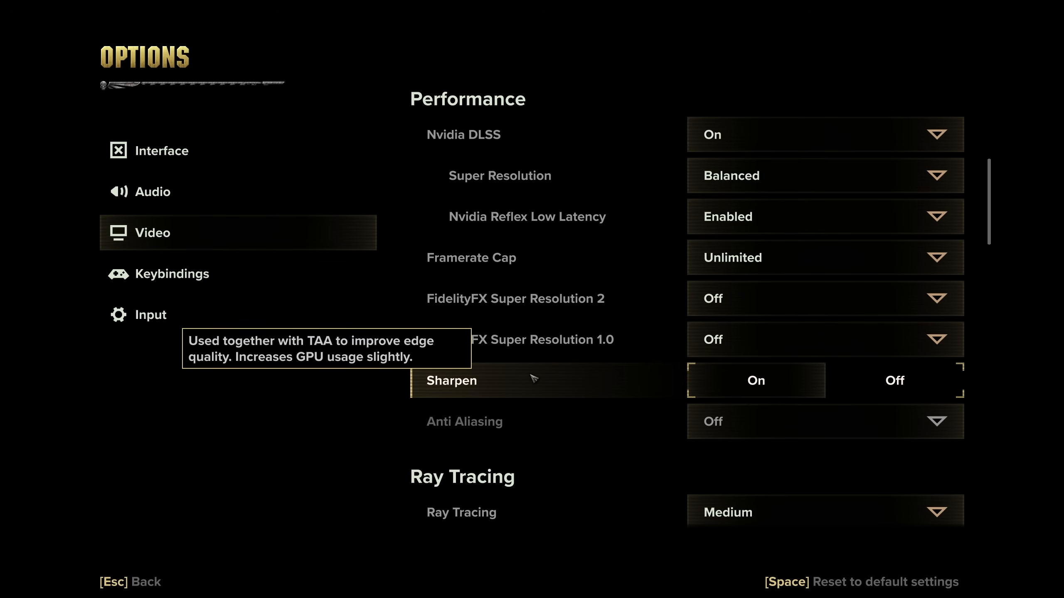
mouse_move(617, 160)
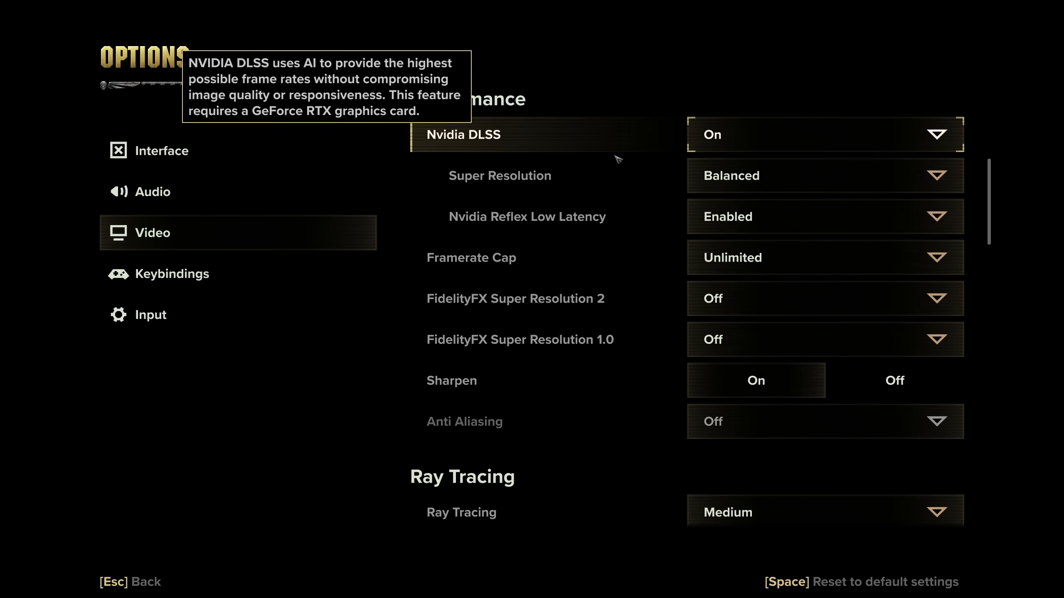
mouse_move(546, 143)
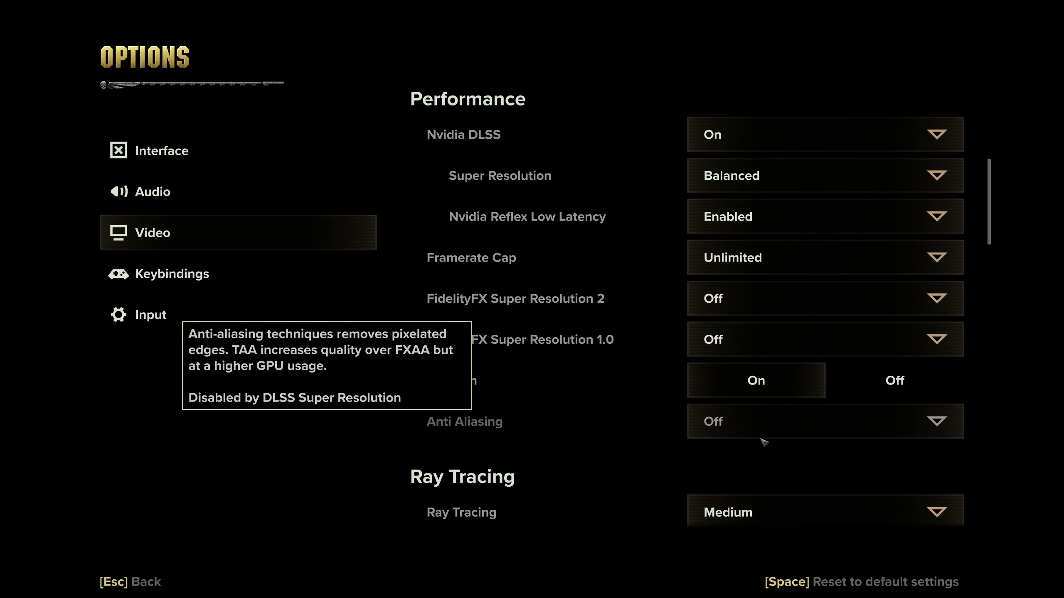
mouse_move(762, 433)
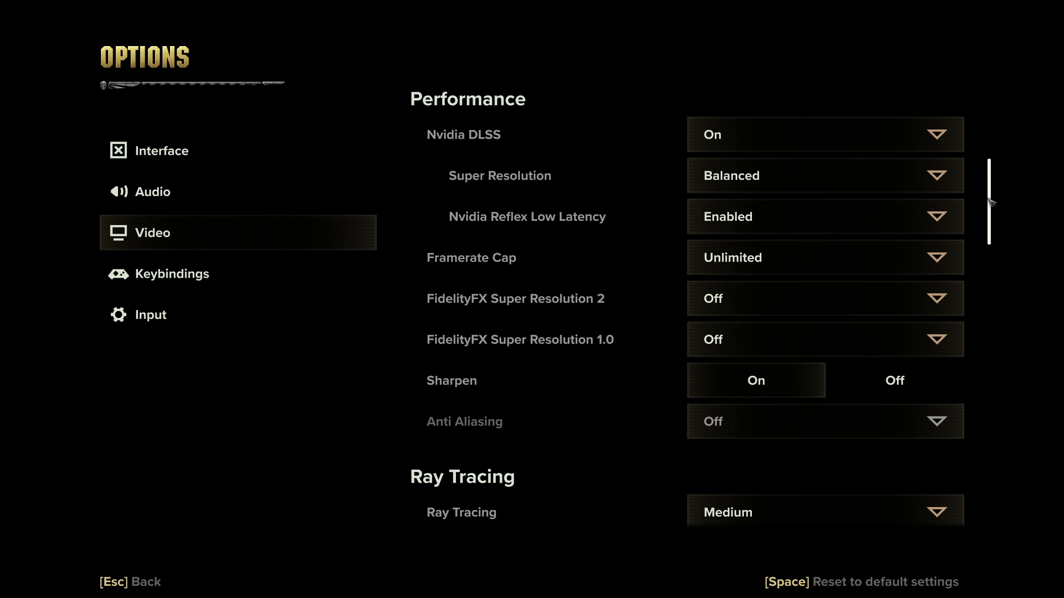
Scroll down to the Ray Tracing, Graphics Preset and Advanced Graphics sections
scroll(down, 3)
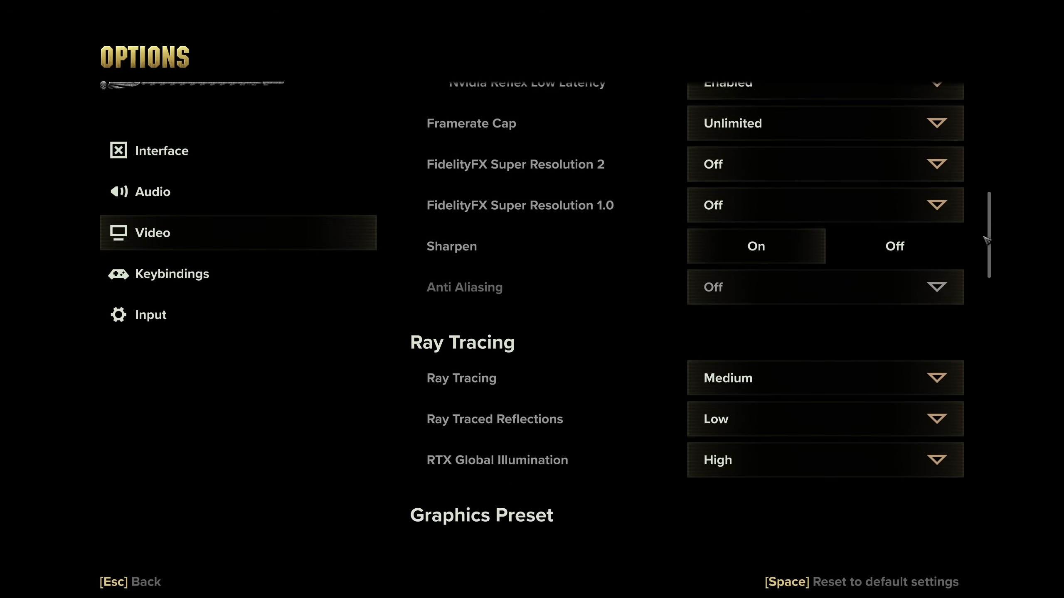
scroll(down, 3)
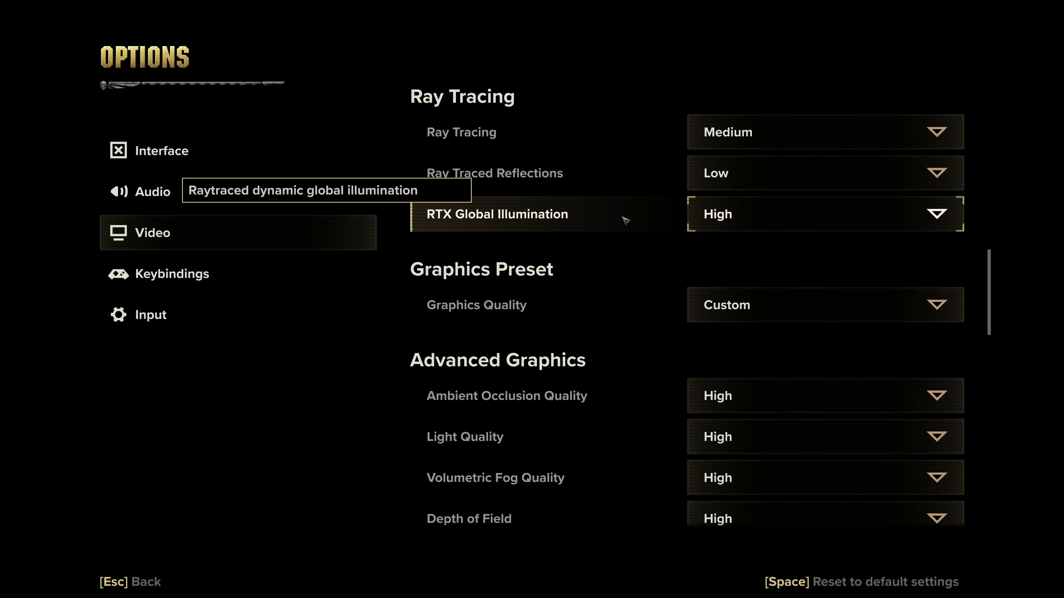
mouse_move(606, 211)
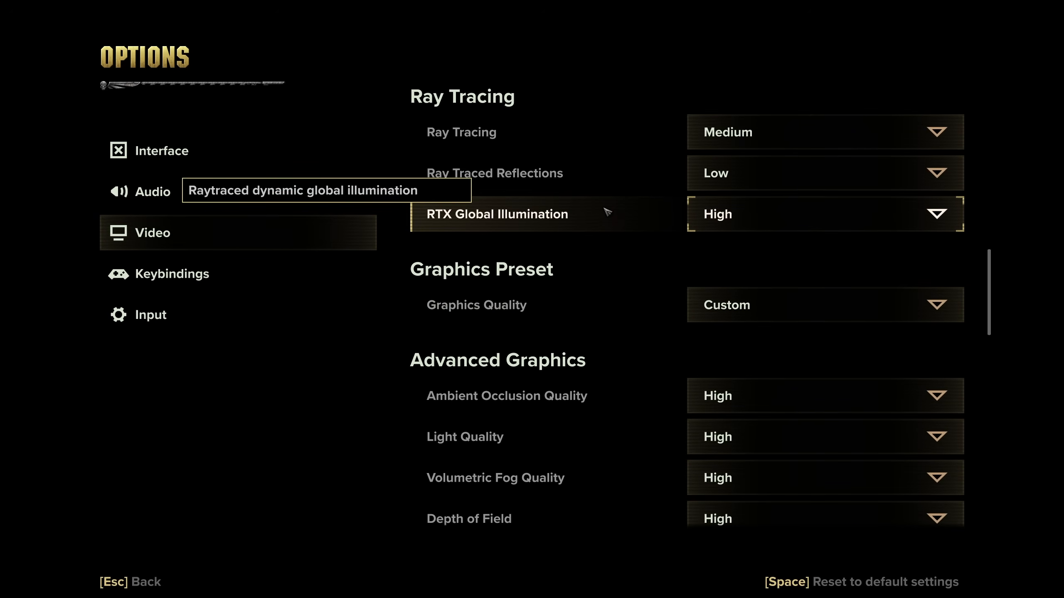
mouse_move(623, 222)
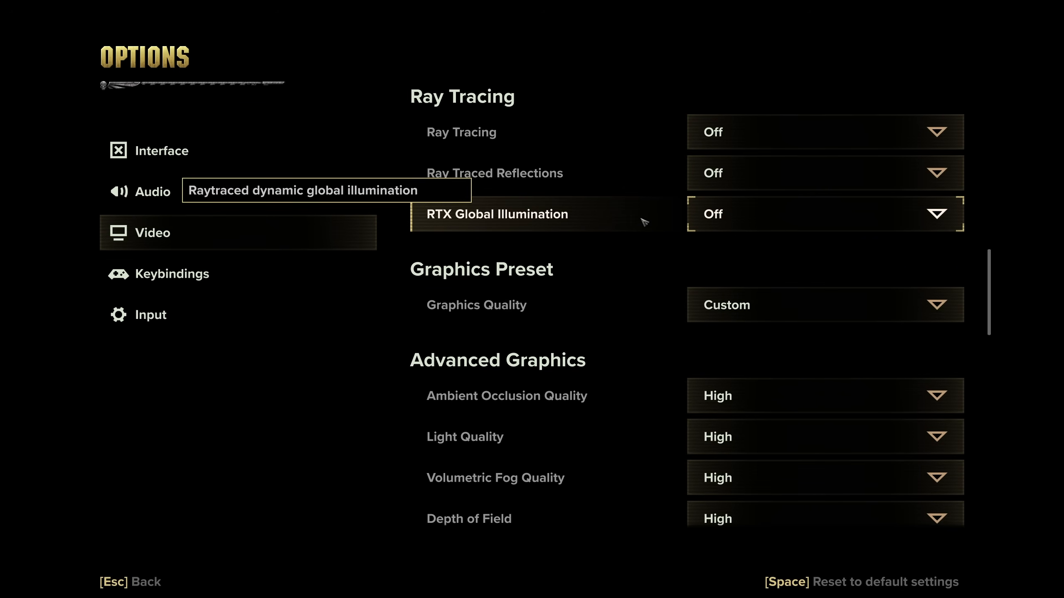
mouse_move(637, 131)
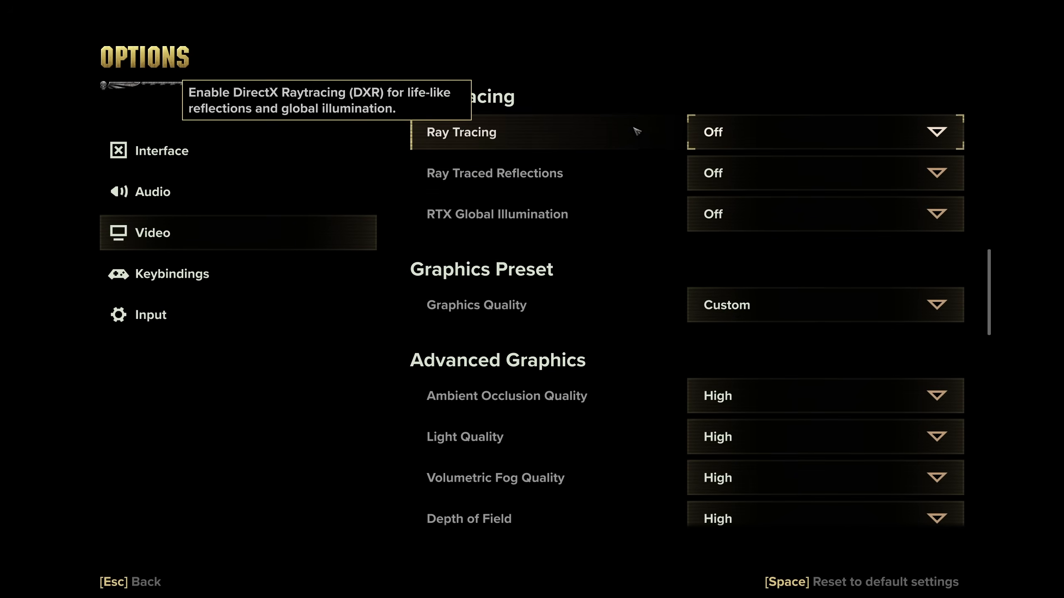
mouse_move(656, 172)
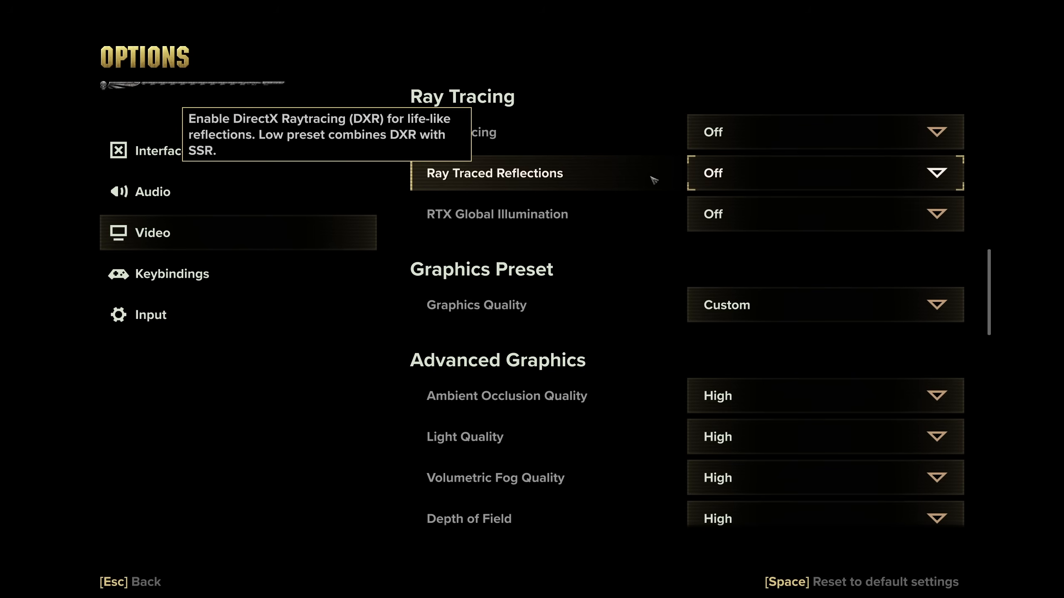
Scroll down to the Graphics Preset section's Graphics Quality choices
scroll(down, 3)
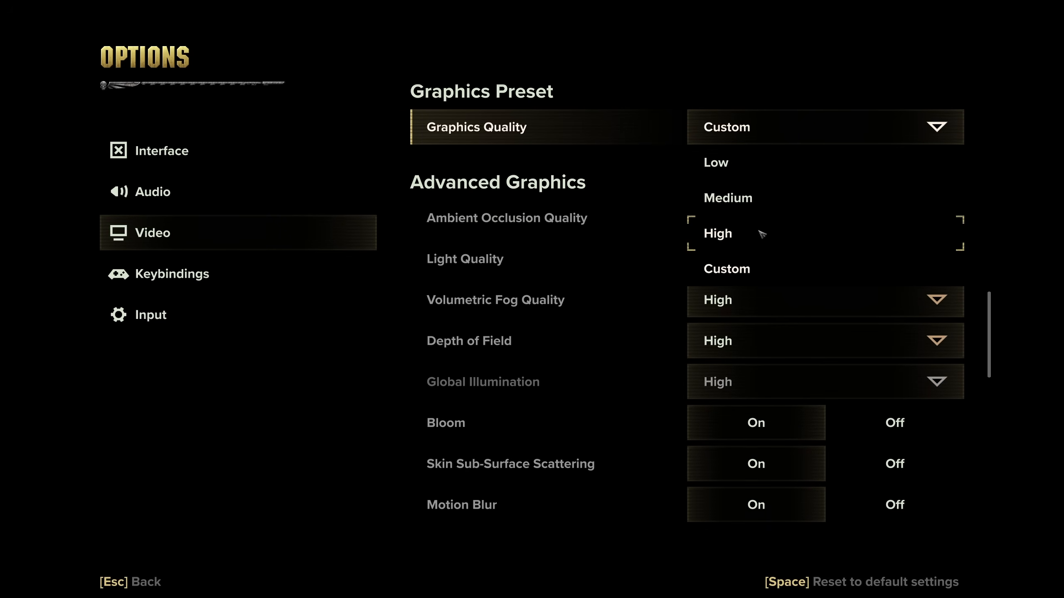
mouse_move(790, 167)
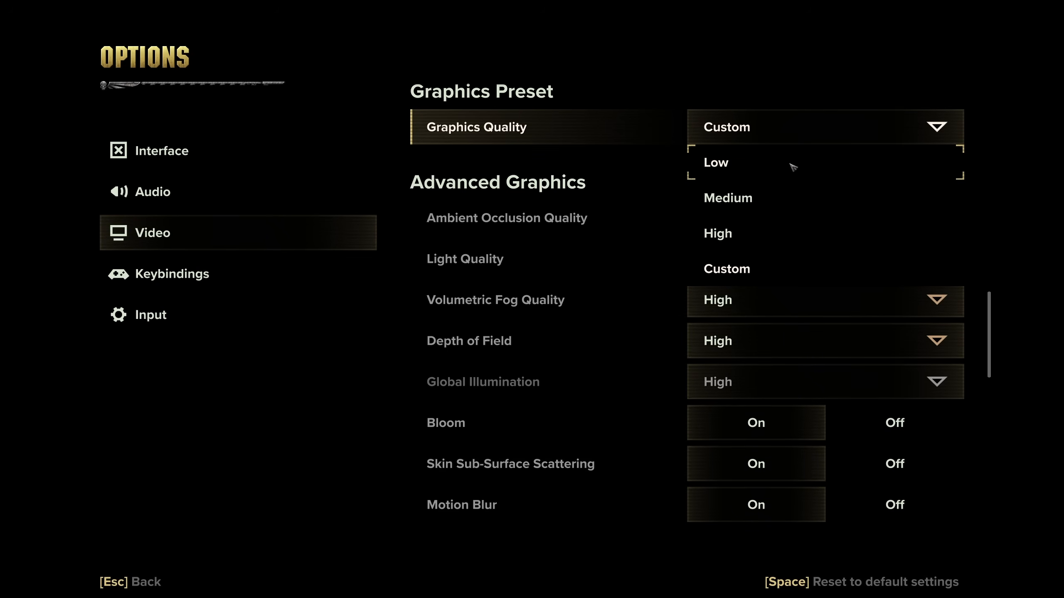
mouse_move(755, 249)
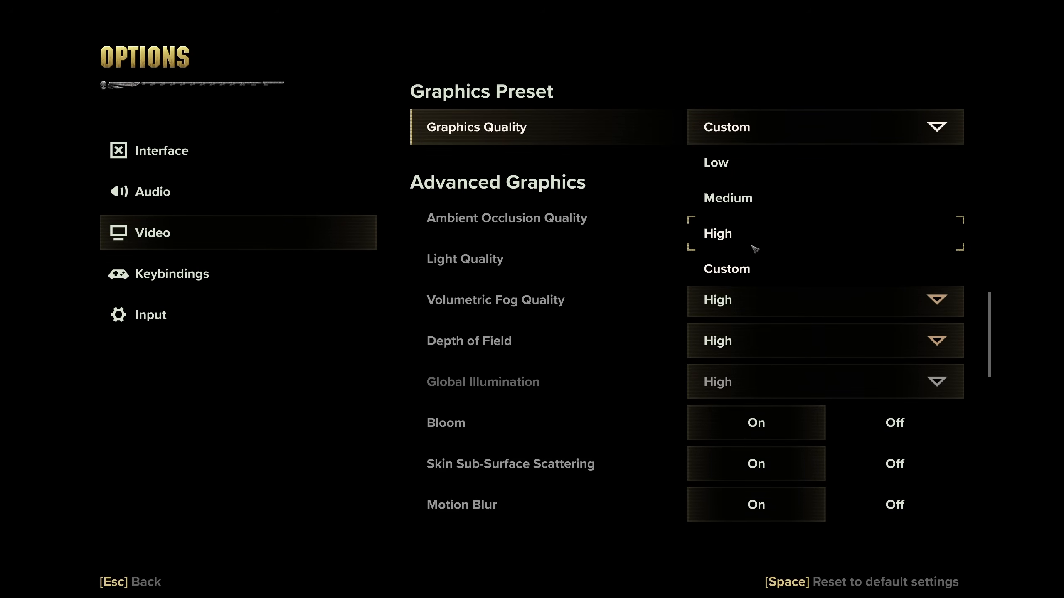
mouse_move(579, 234)
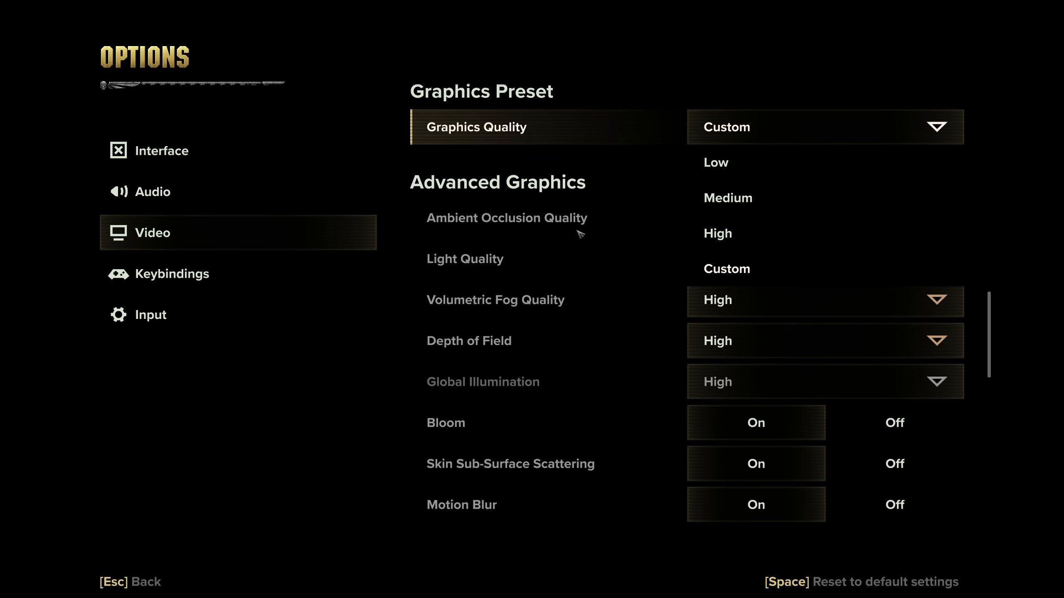
Set Volumetric Fog Quality and Light Quality to Medium in Advanced Graphics
scroll(down, 3)
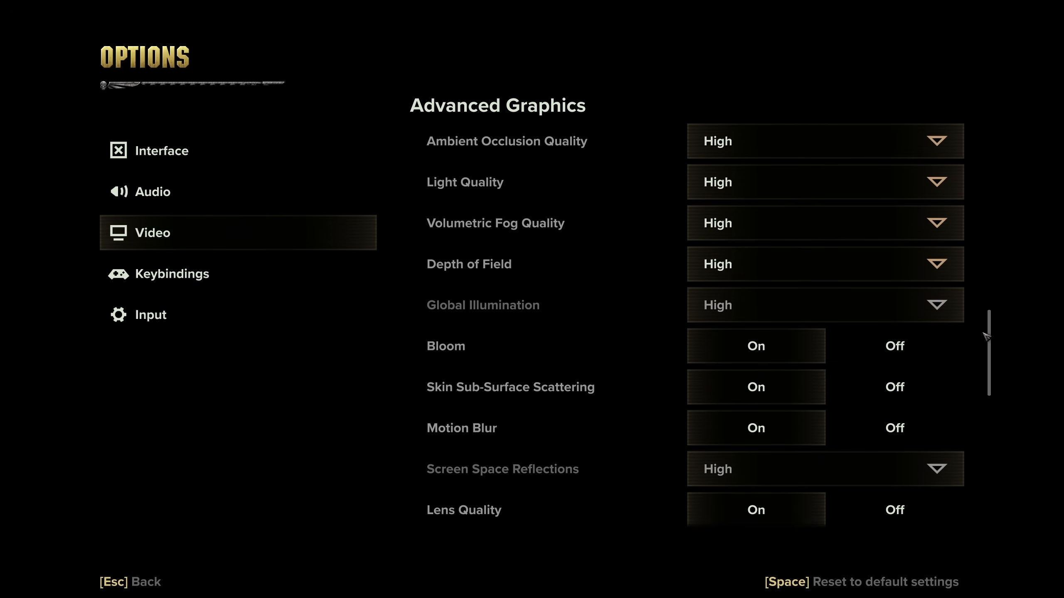
scroll(down, 3)
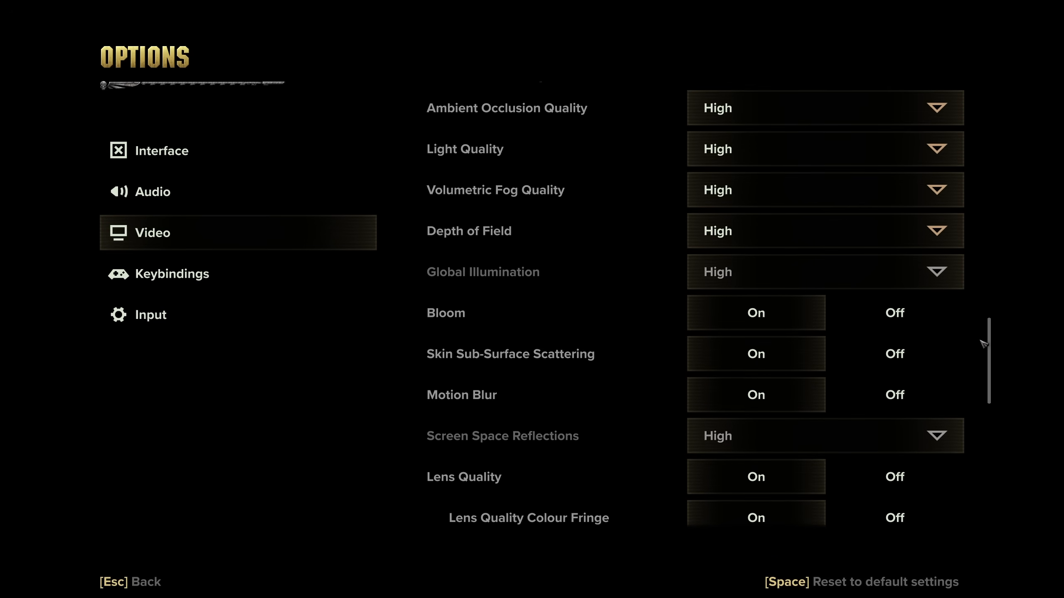
mouse_move(592, 99)
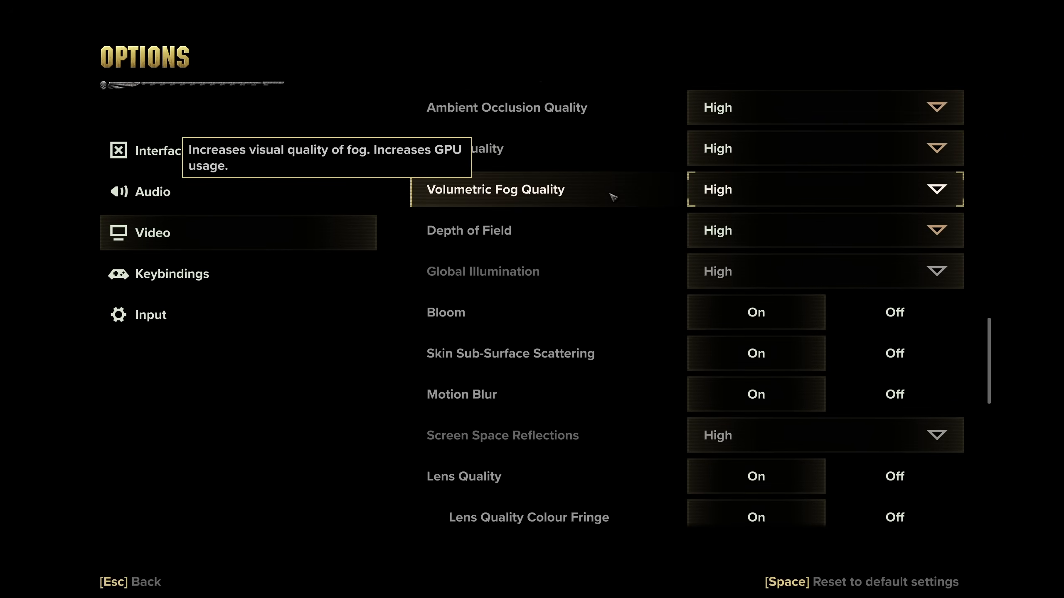
click(824, 189)
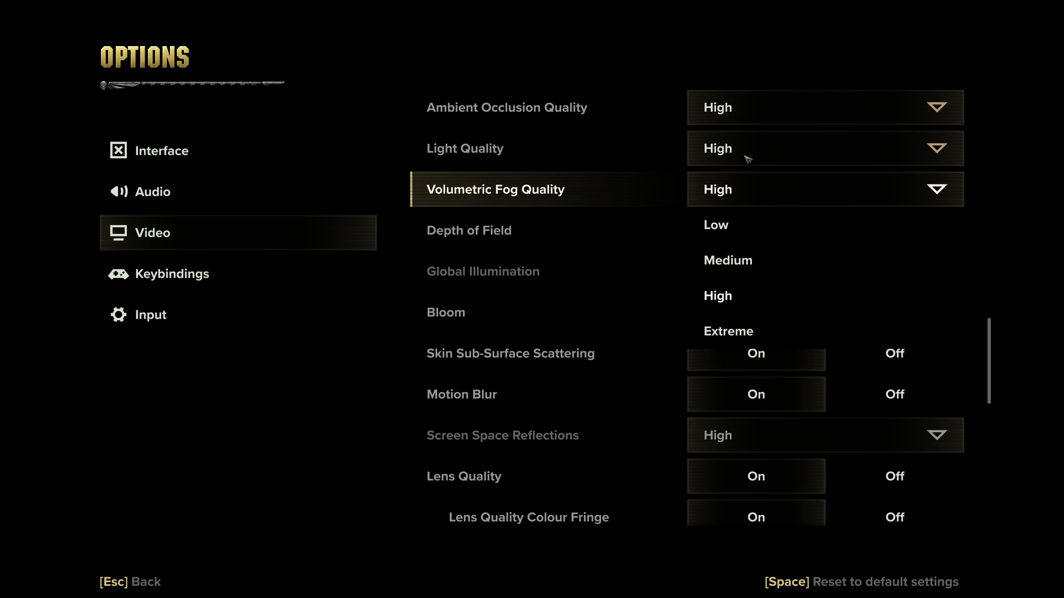
click(825, 107)
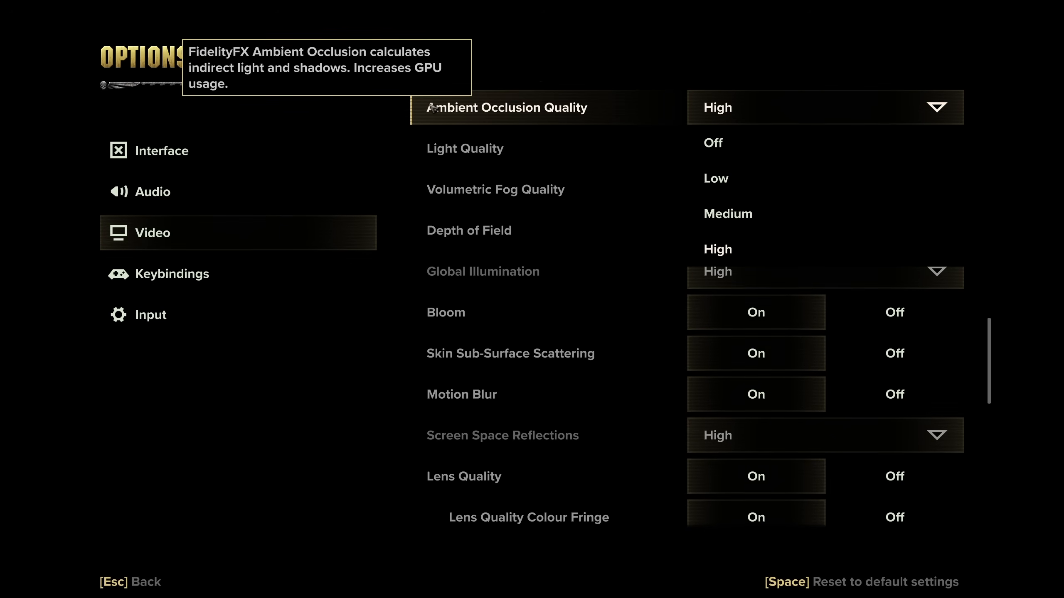
mouse_move(761, 169)
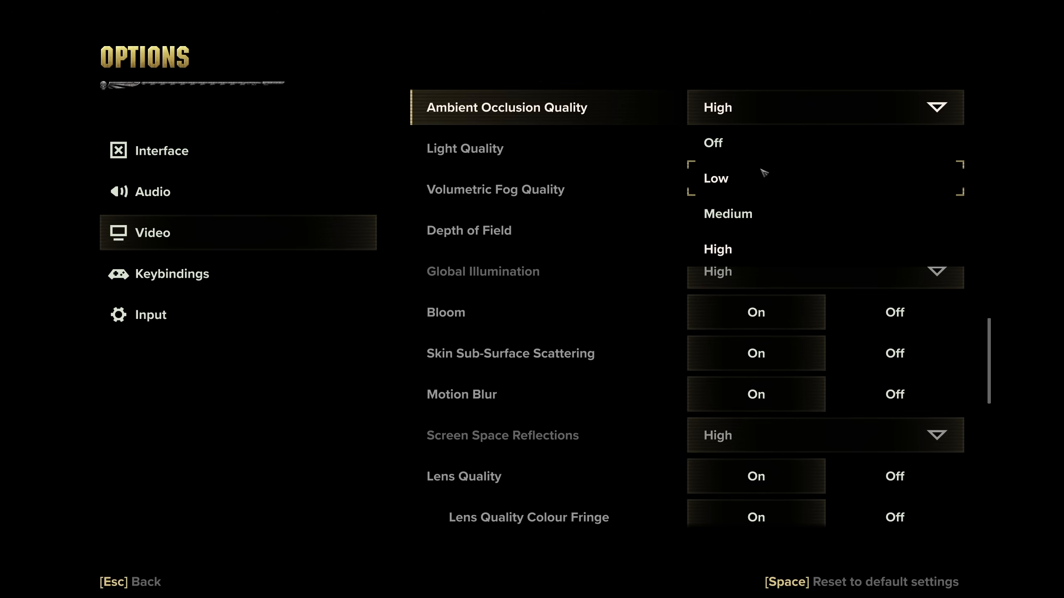
mouse_move(753, 121)
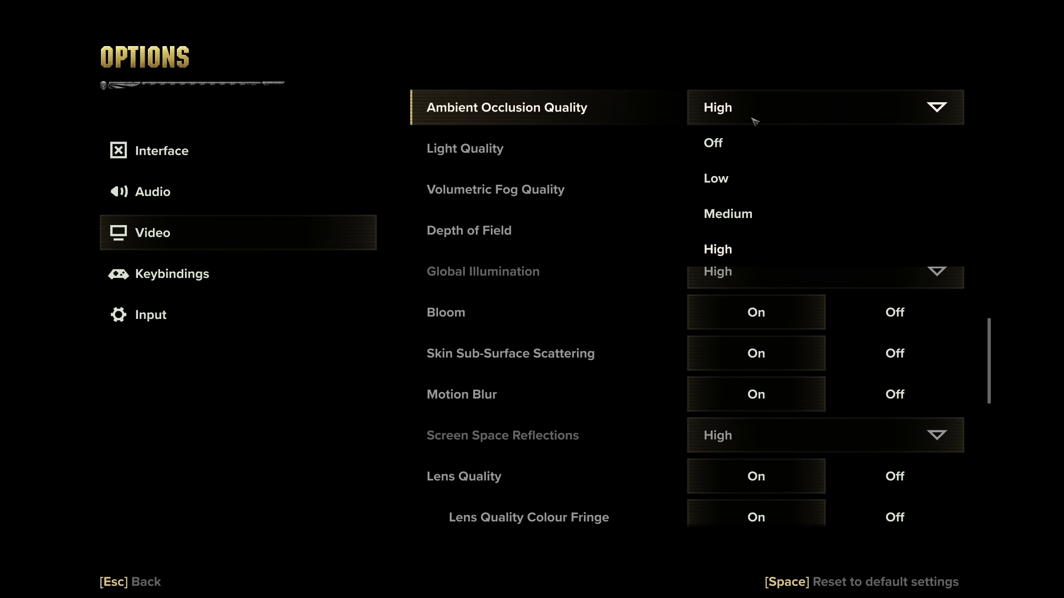
mouse_move(751, 117)
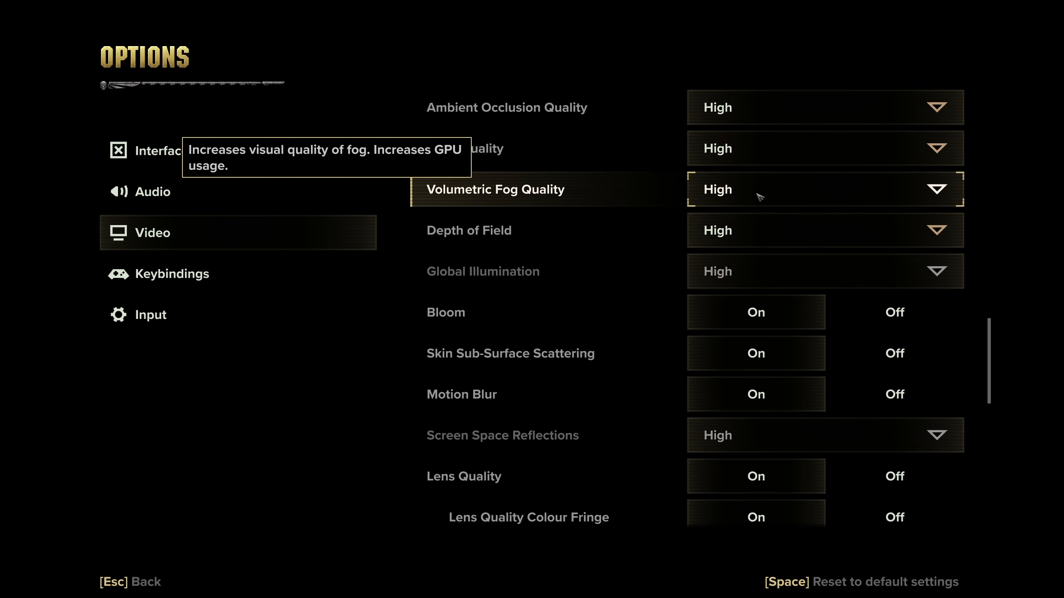
click(825, 189)
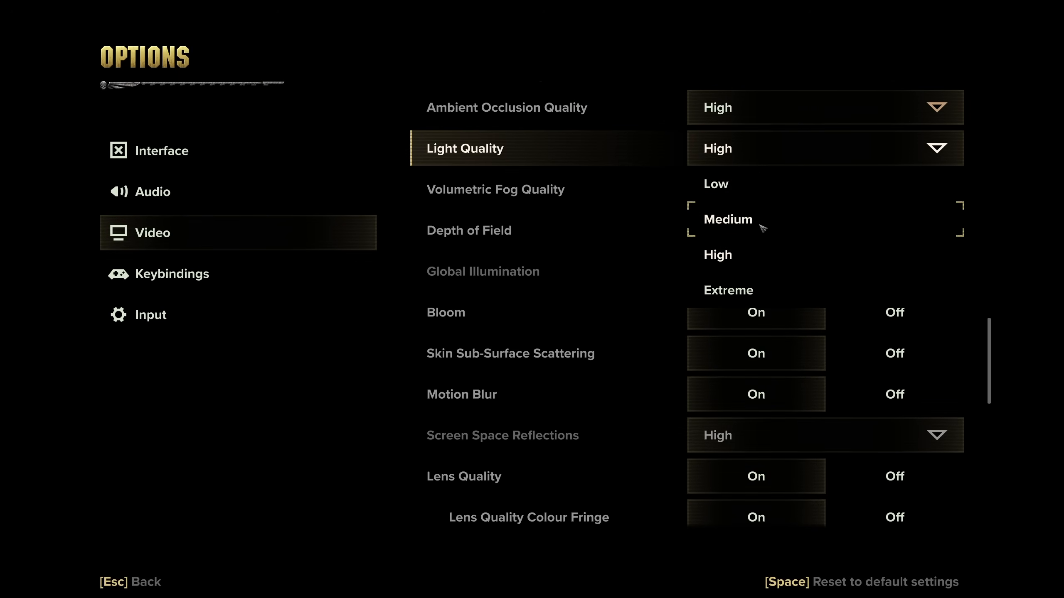
click(727, 219)
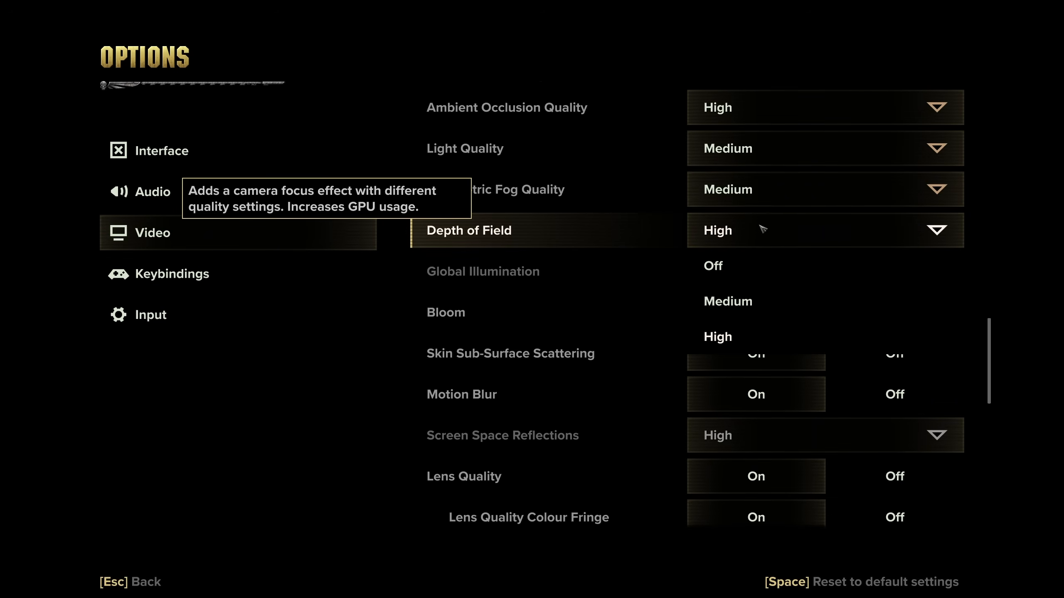
mouse_move(729, 269)
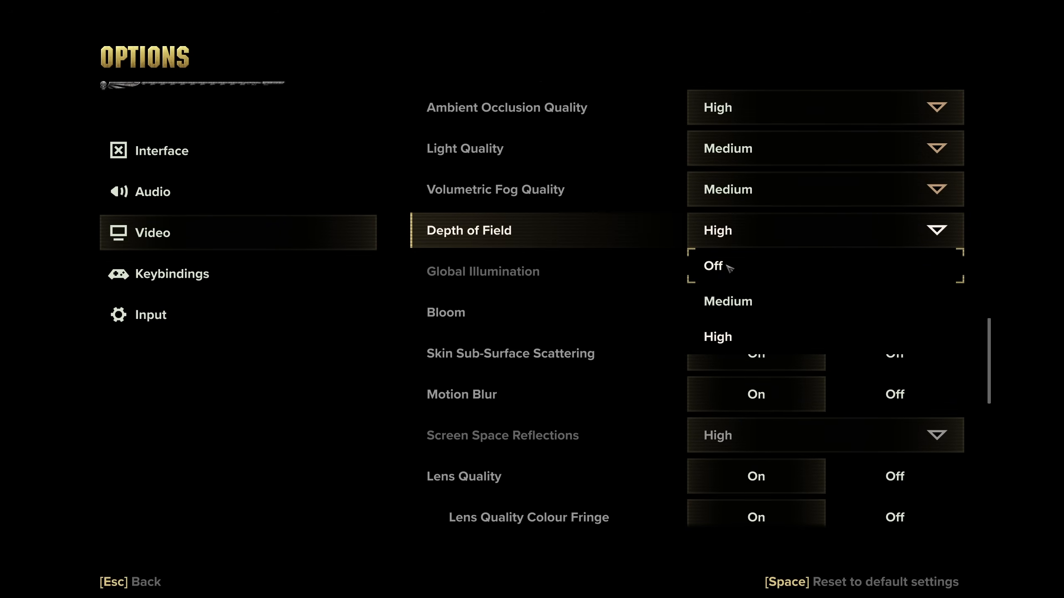
mouse_move(719, 274)
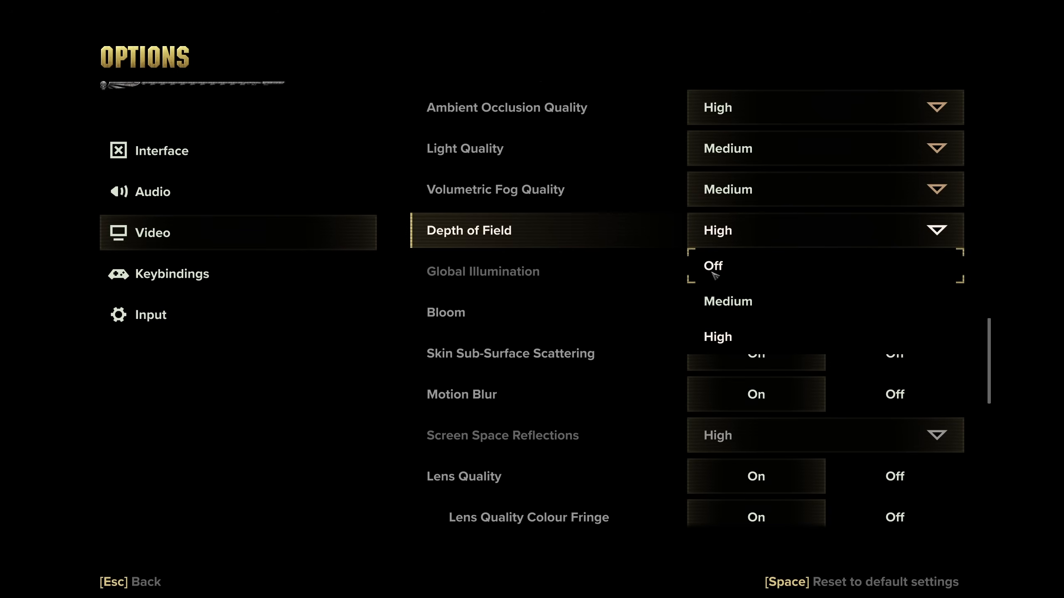
Turn Depth of Field off and set Global Illumination to Low
click(712, 265)
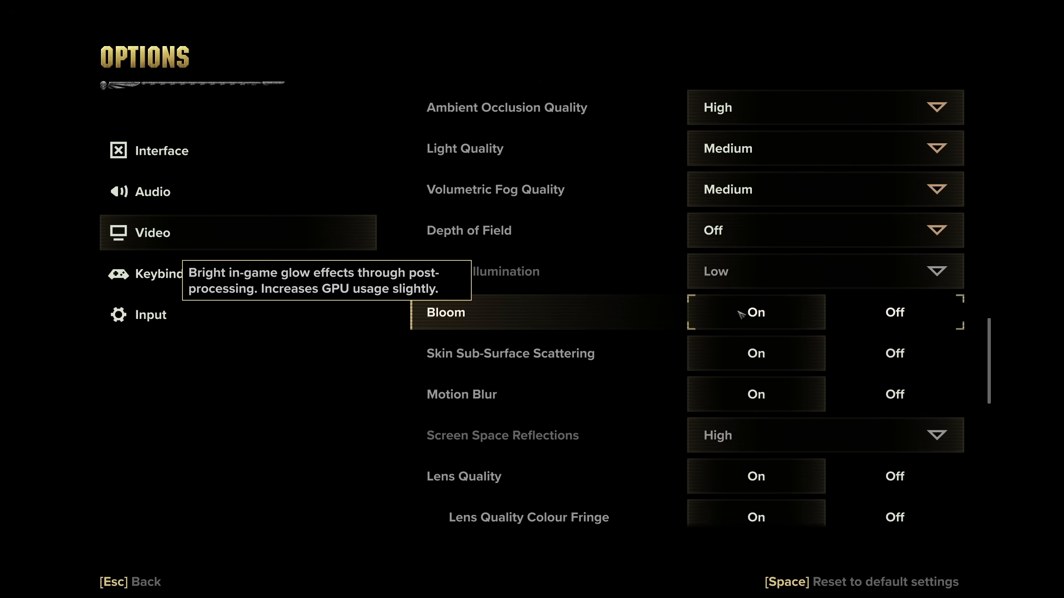
click(894, 312)
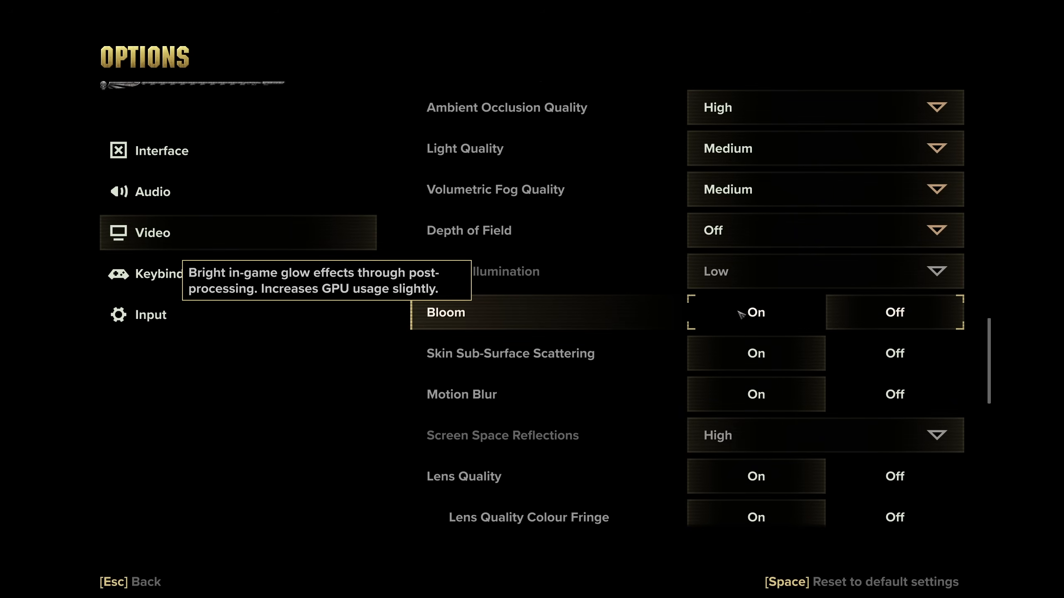
mouse_move(793, 353)
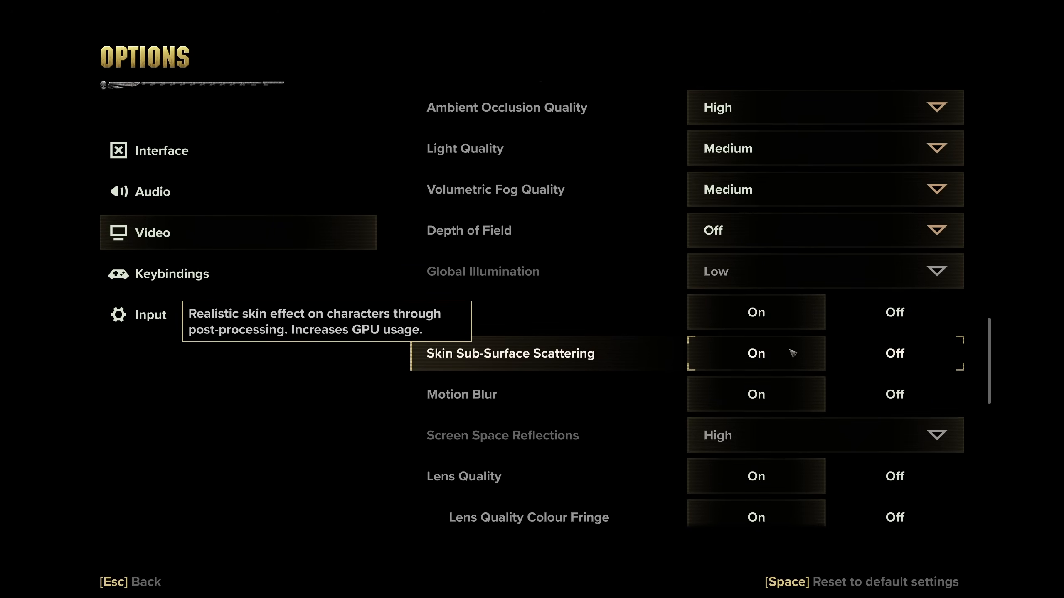
mouse_move(755, 395)
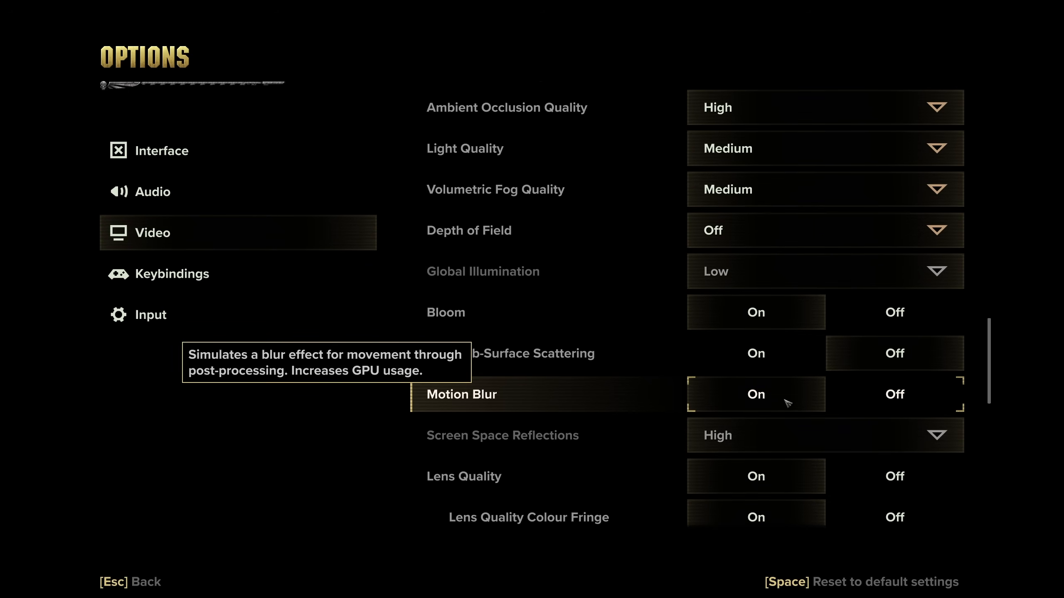
mouse_move(799, 430)
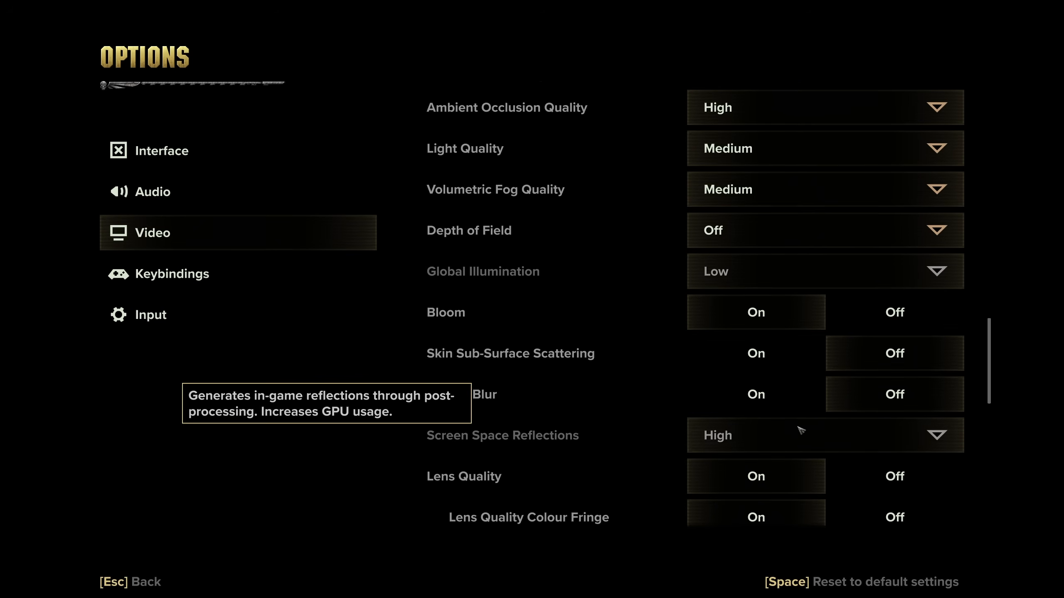
mouse_move(801, 435)
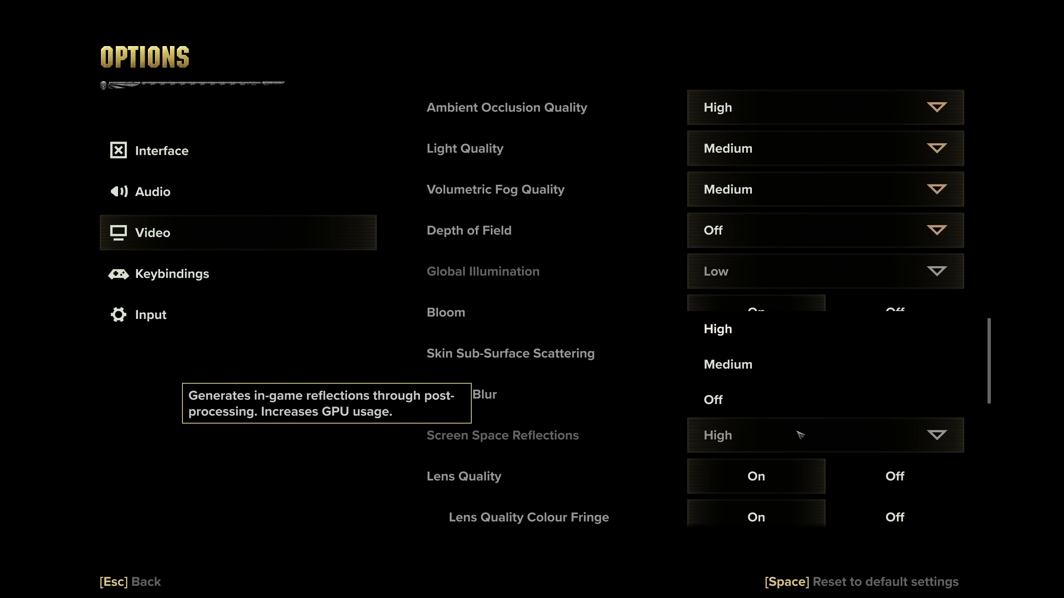
mouse_move(781, 366)
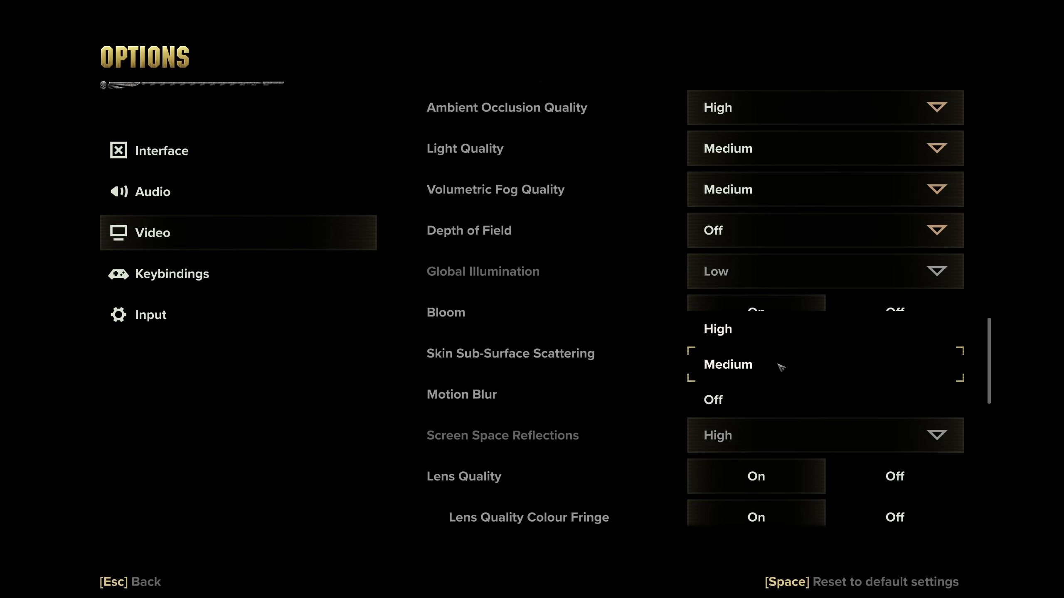
Choose Medium for Screen Space Reflections
click(728, 364)
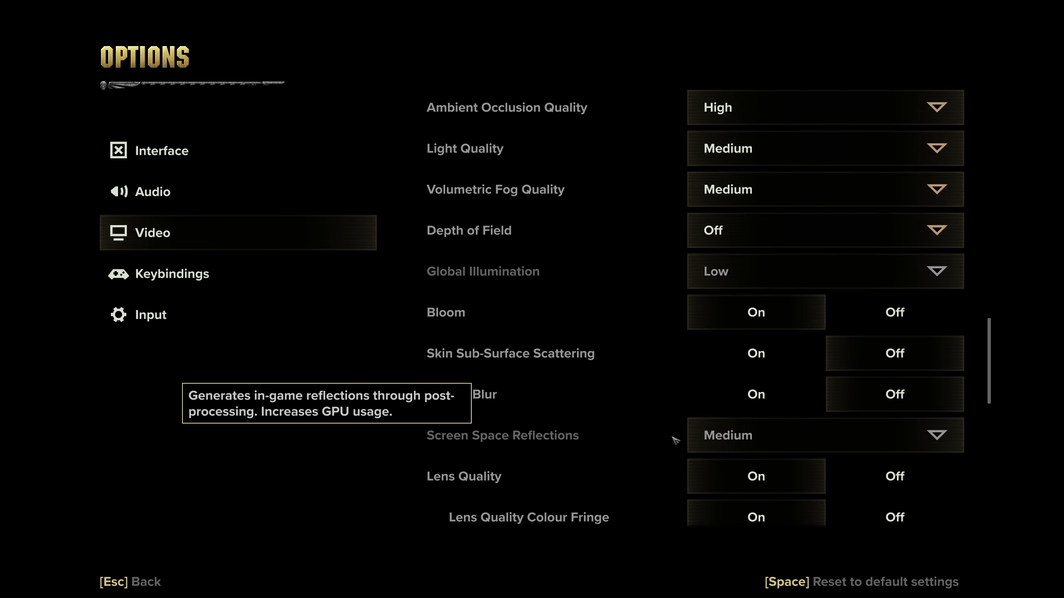
mouse_move(708, 445)
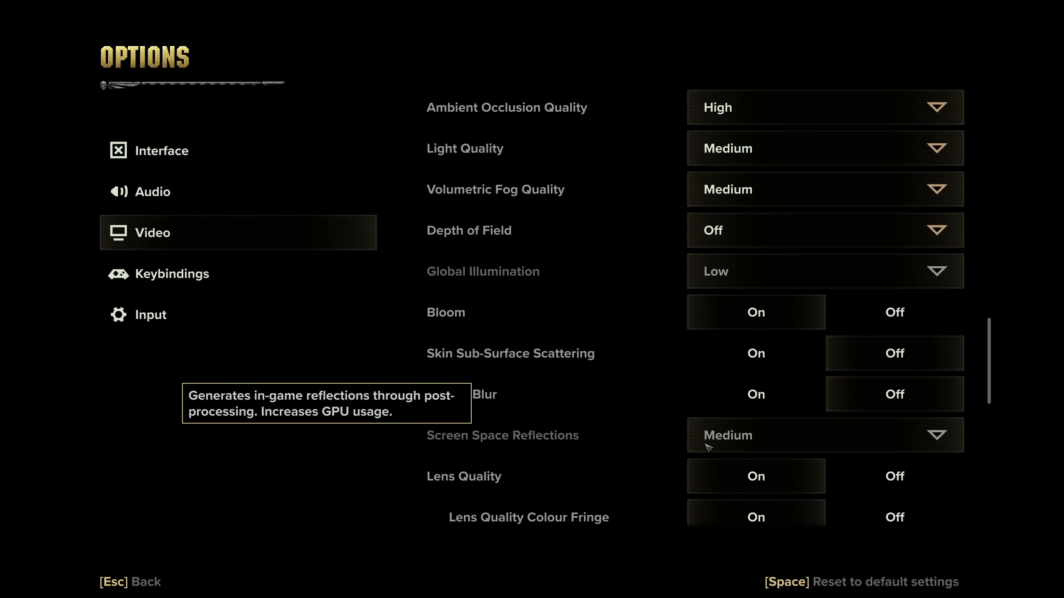
Scroll down to the lens settings and bring up the Lens Flares choices
scroll(down, 3)
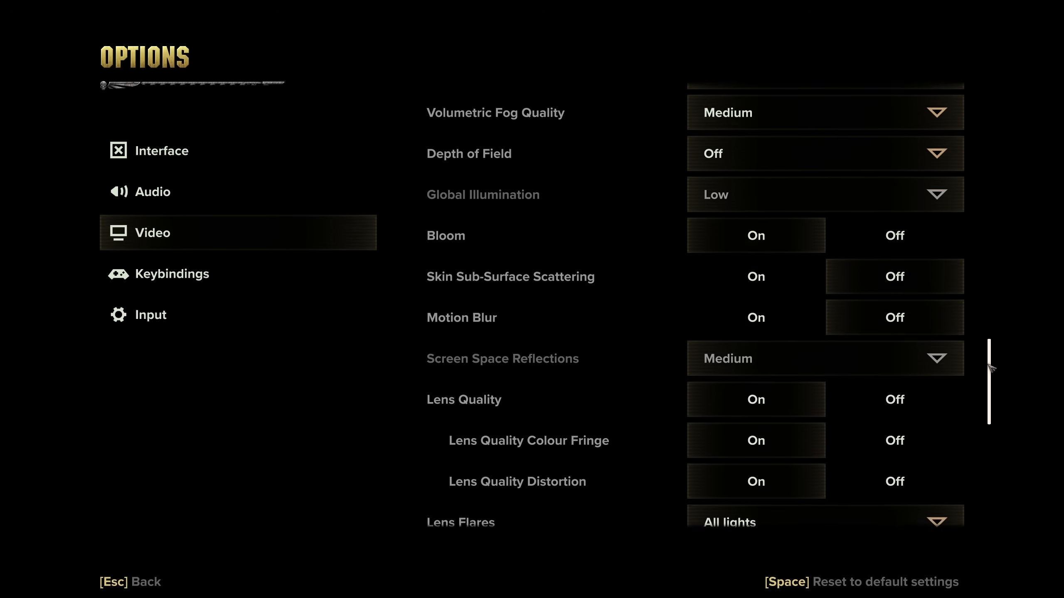
scroll(down, 3)
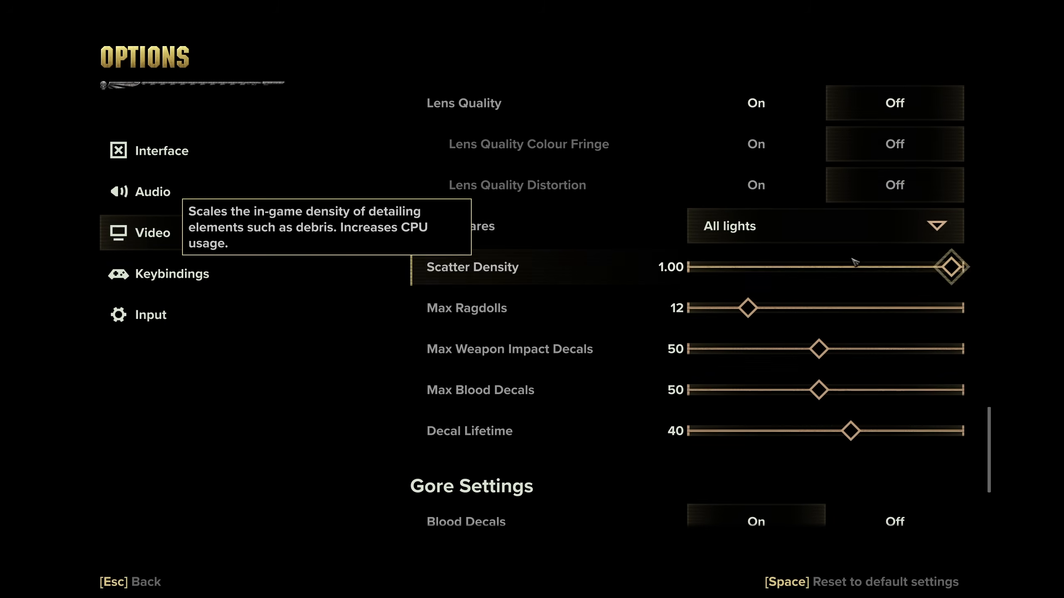
click(824, 226)
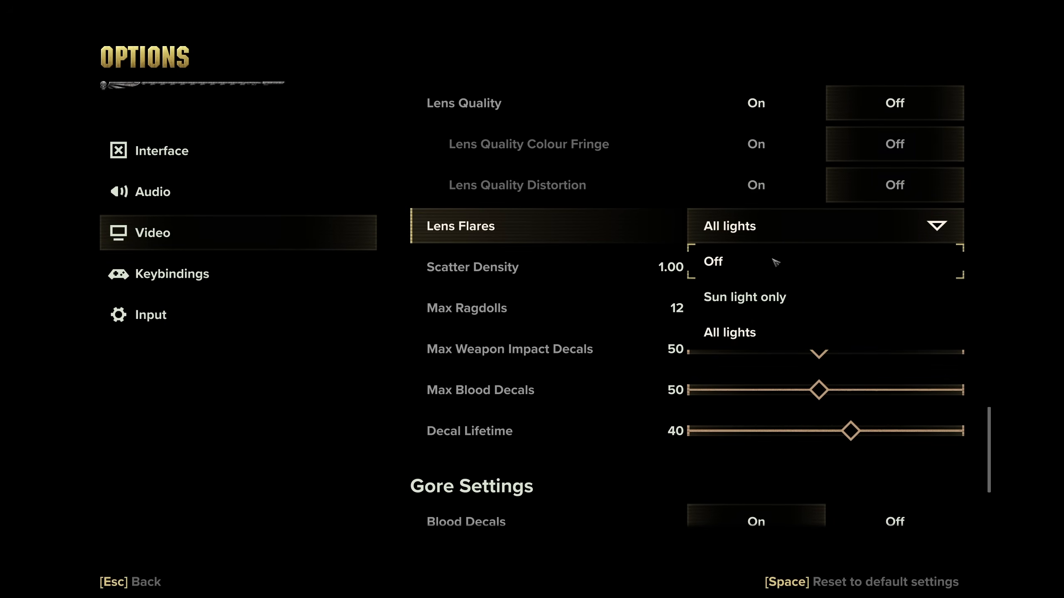
mouse_move(783, 309)
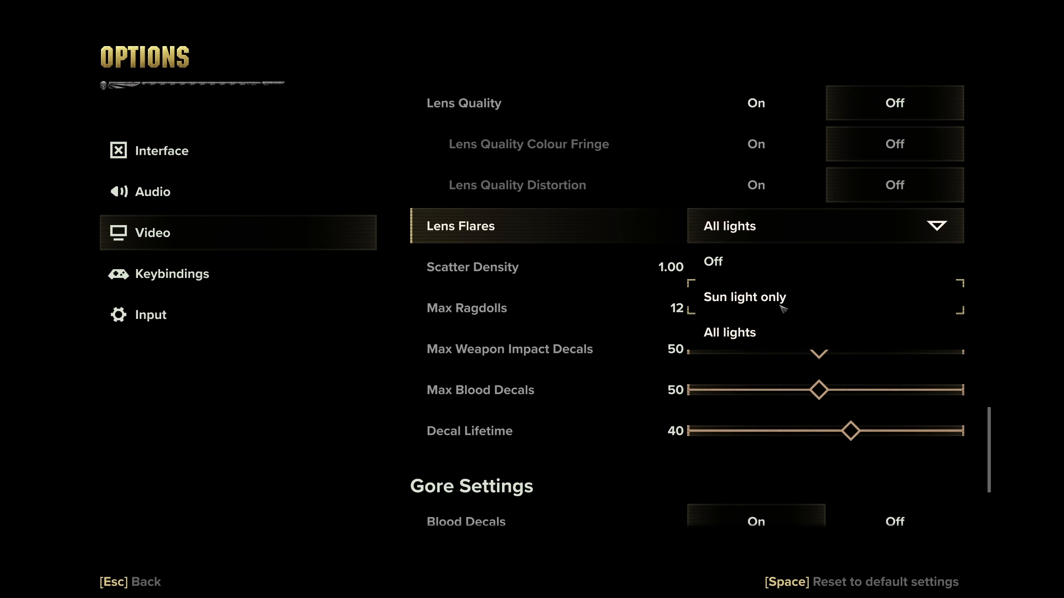
Limit Lens Flares to sunlight only and lower Scatter Density toward zero
click(744, 296)
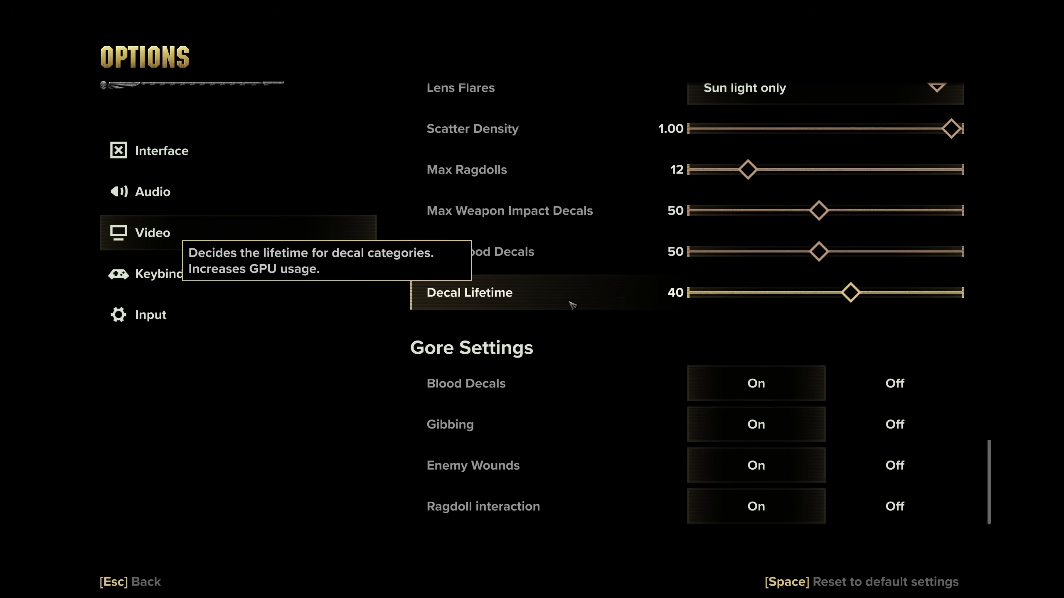
mouse_move(536, 214)
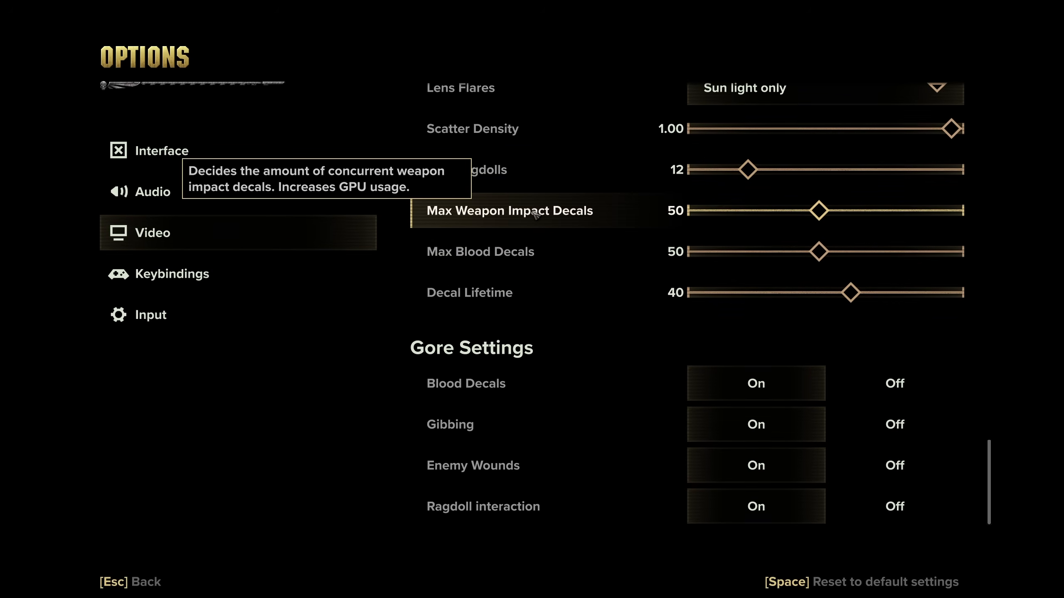
mouse_move(562, 292)
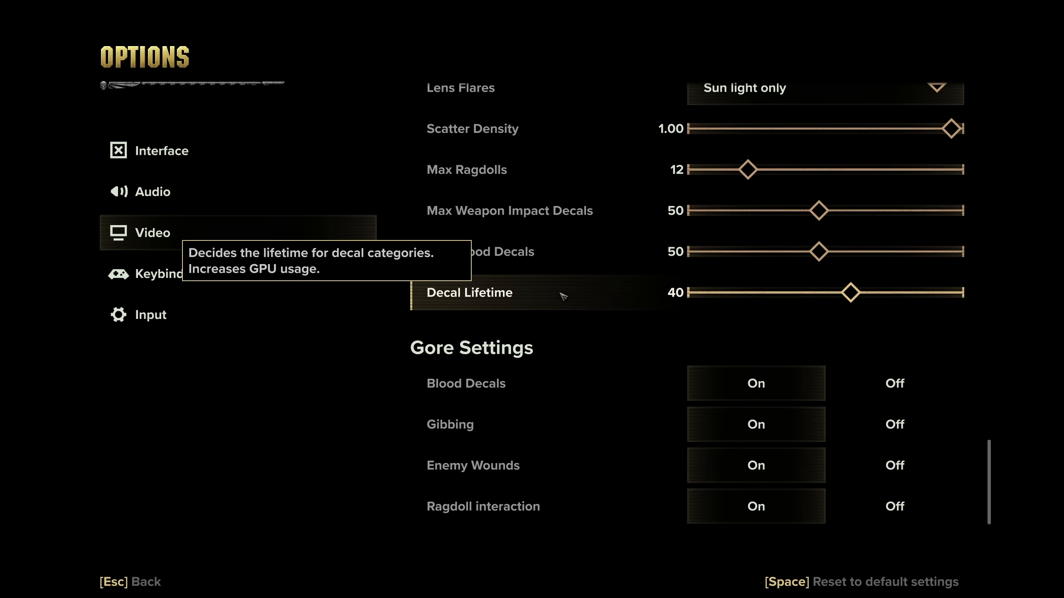
mouse_move(607, 118)
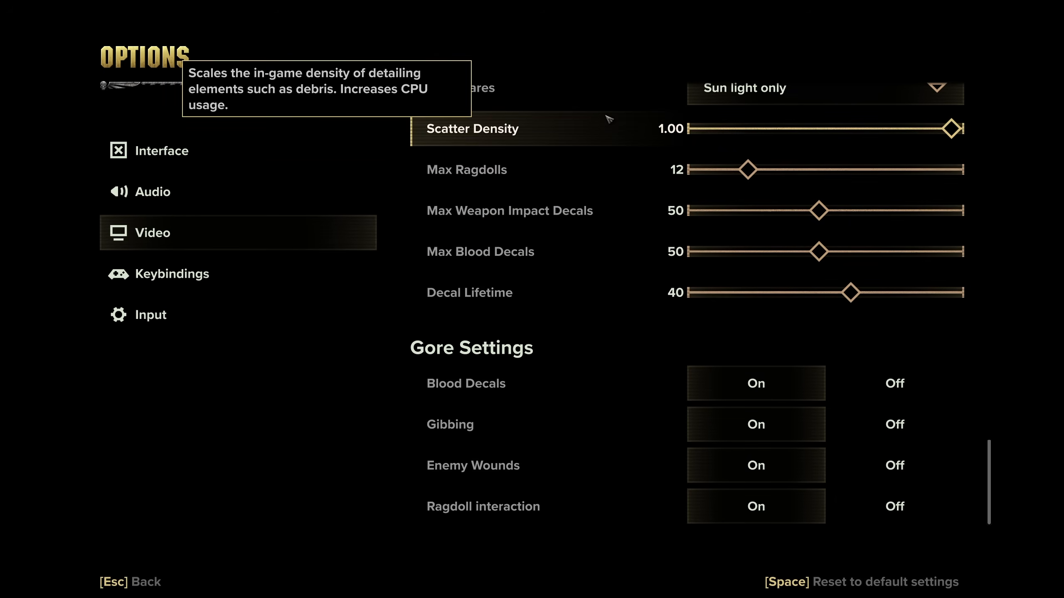
mouse_move(612, 120)
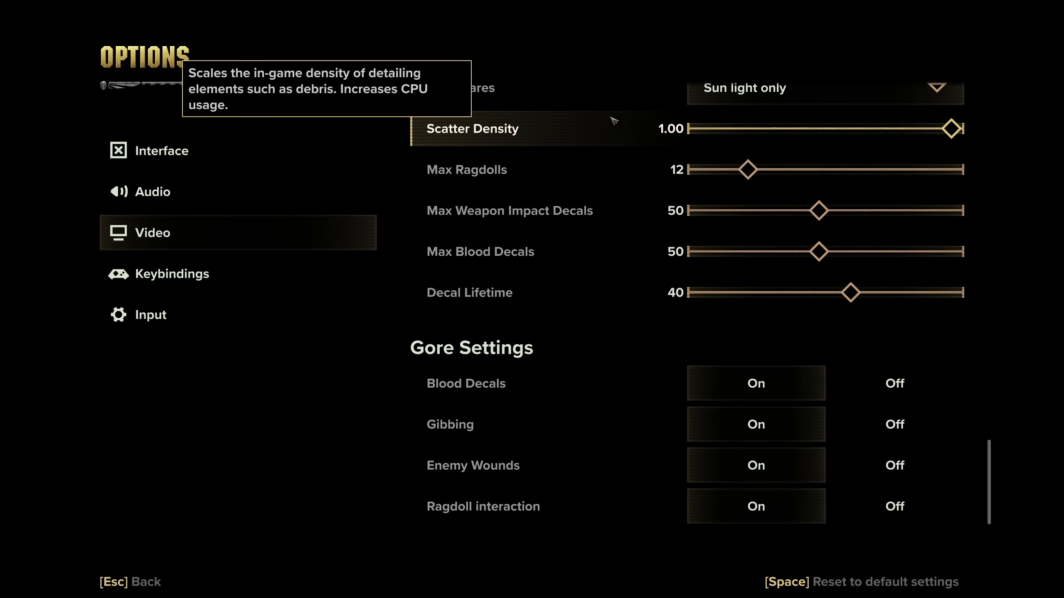
mouse_move(753, 132)
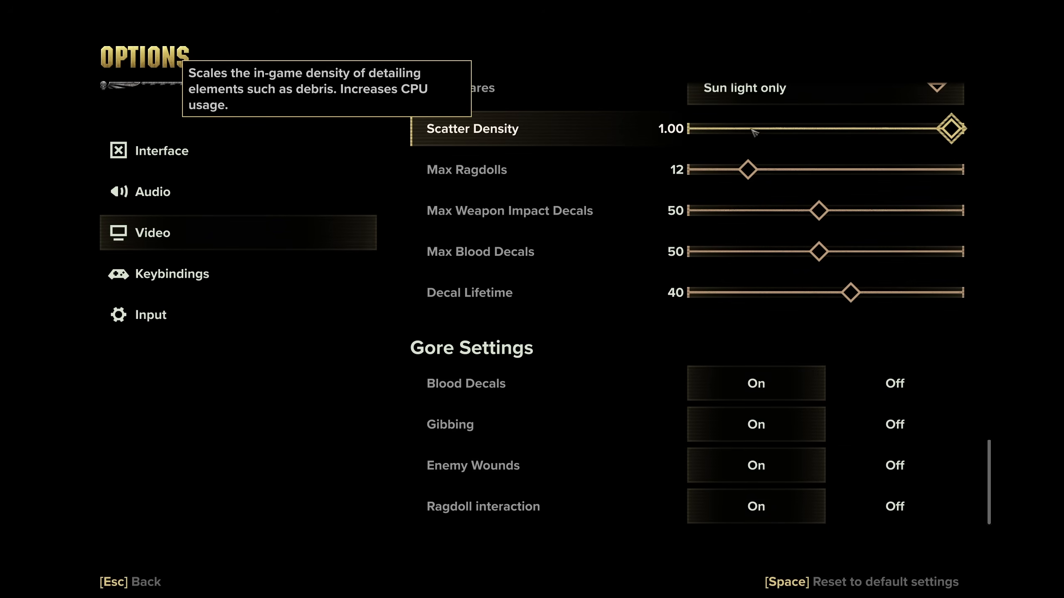
key(space)
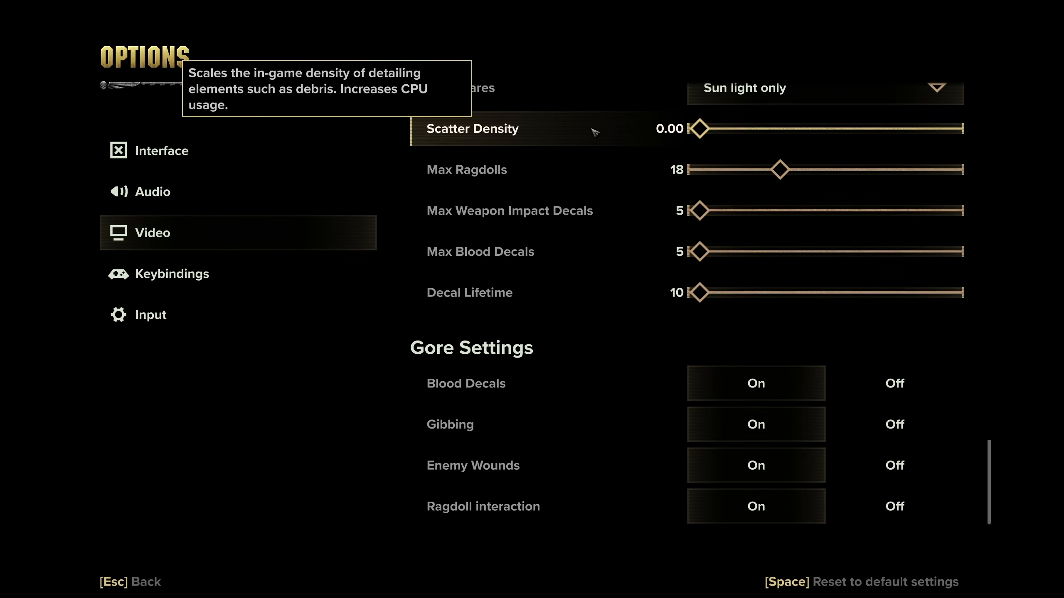
mouse_move(567, 135)
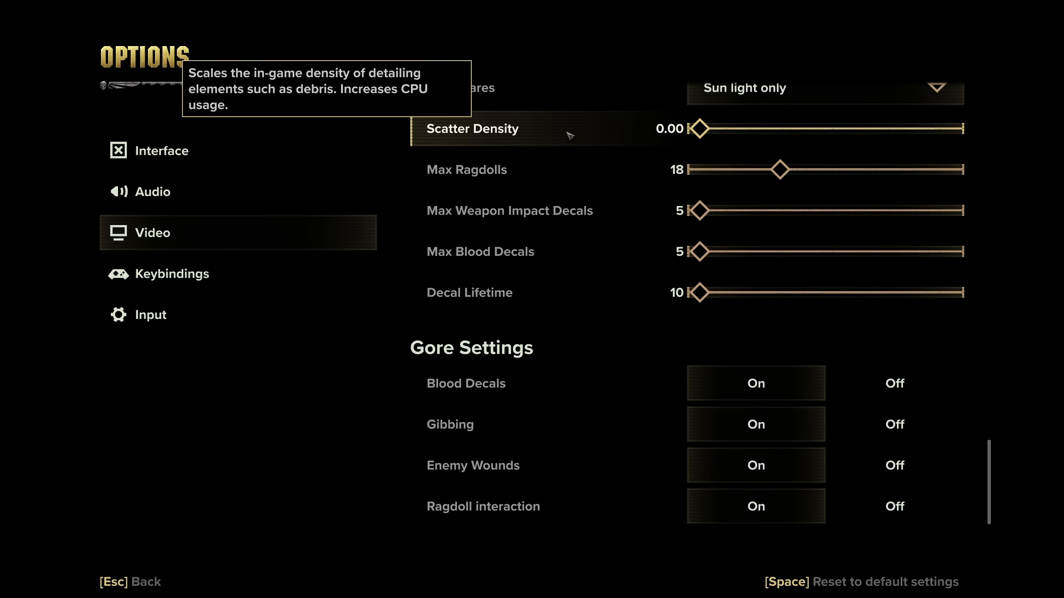
mouse_move(577, 211)
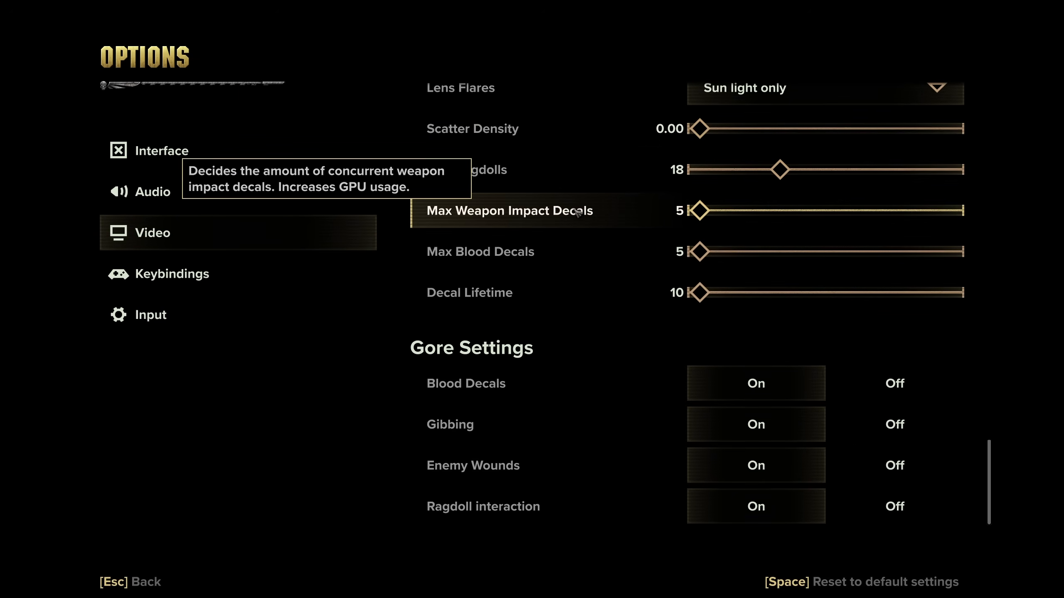
mouse_move(569, 219)
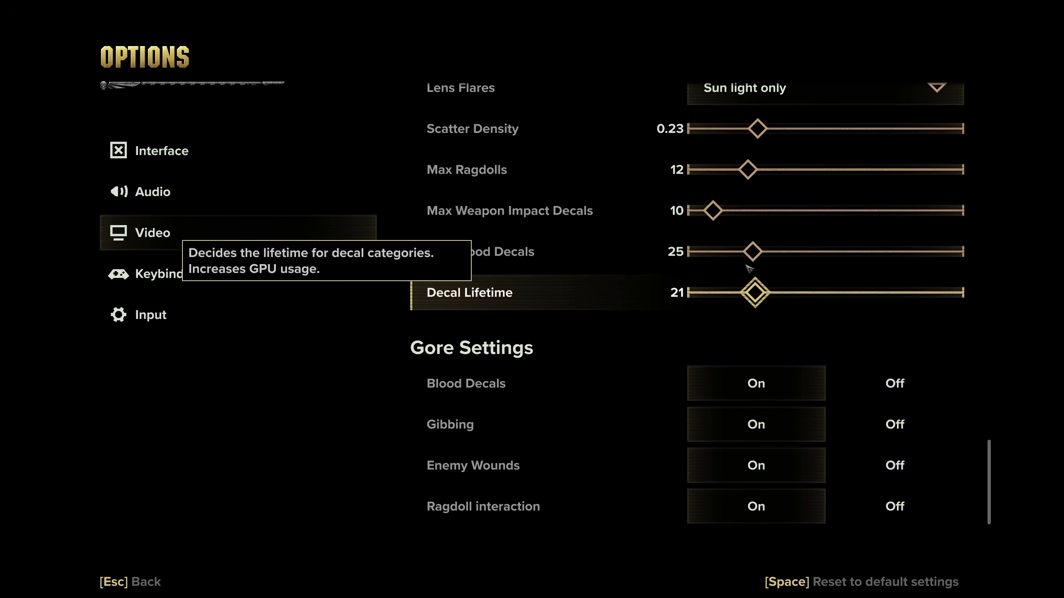
mouse_move(716, 229)
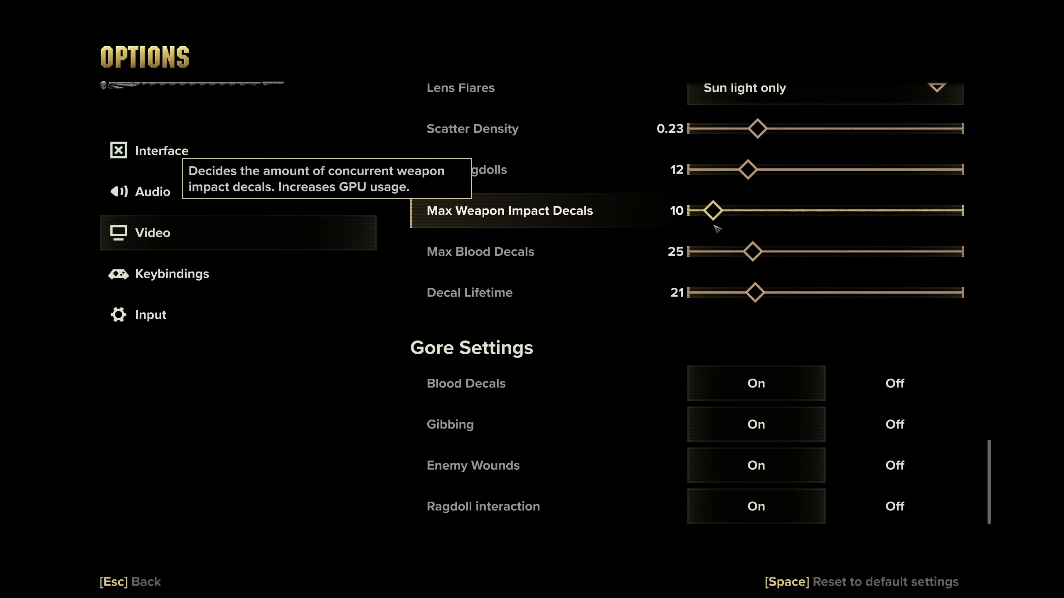
mouse_move(682, 277)
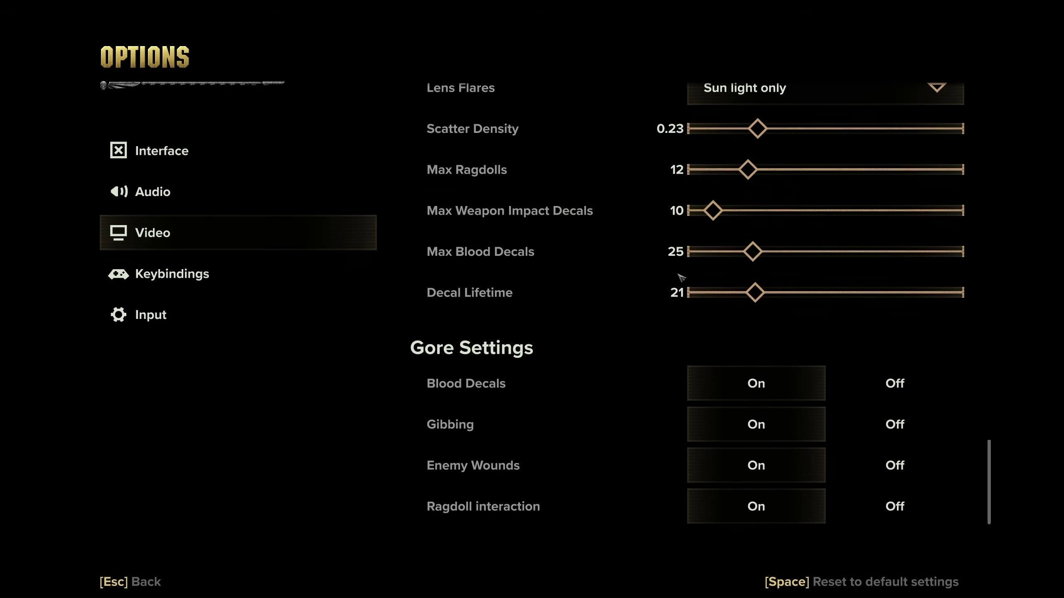
mouse_move(569, 362)
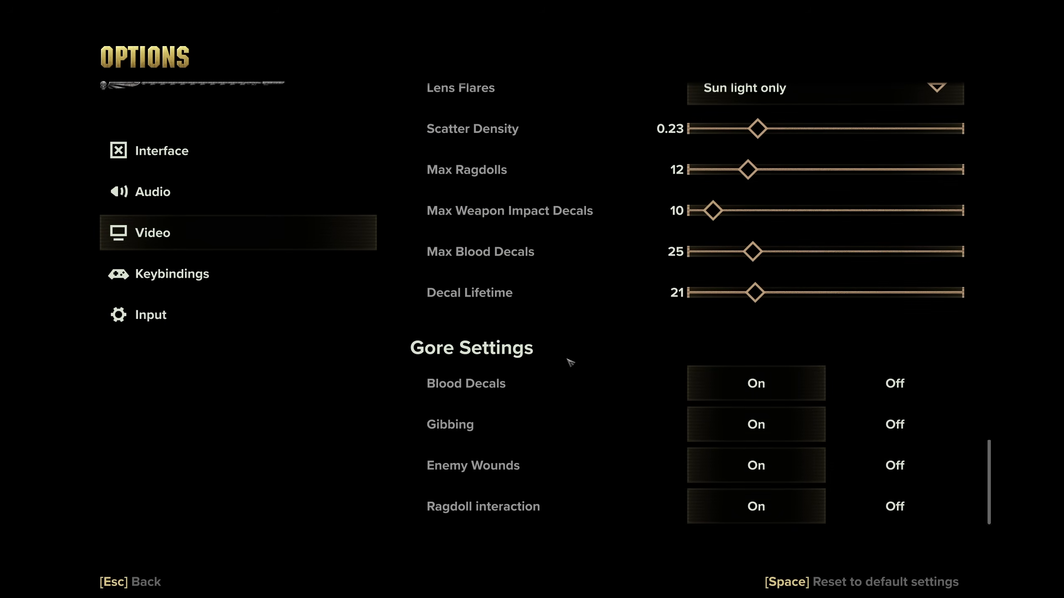
mouse_move(642, 416)
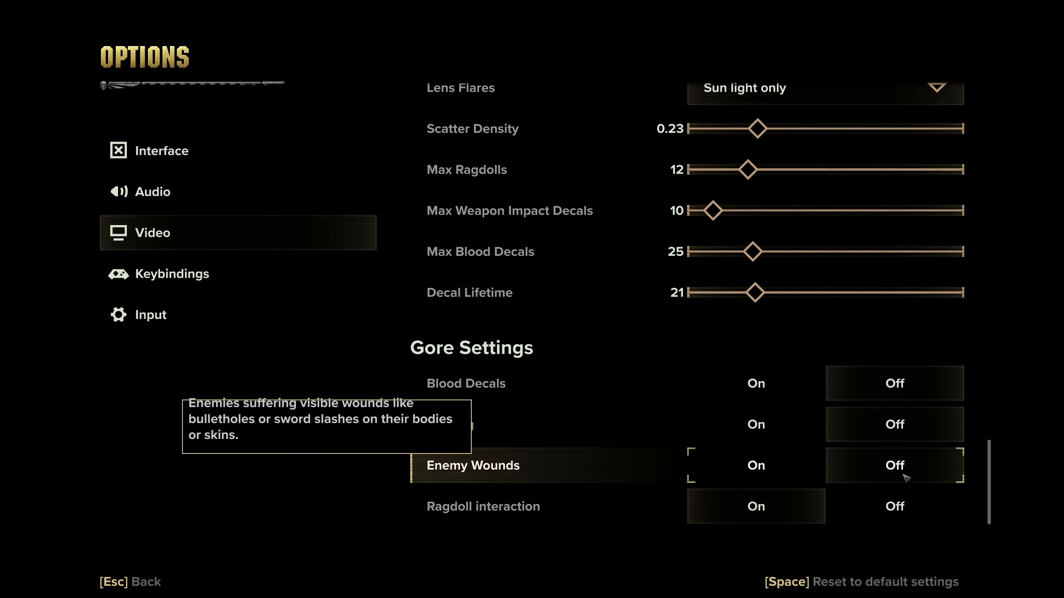
mouse_move(875, 473)
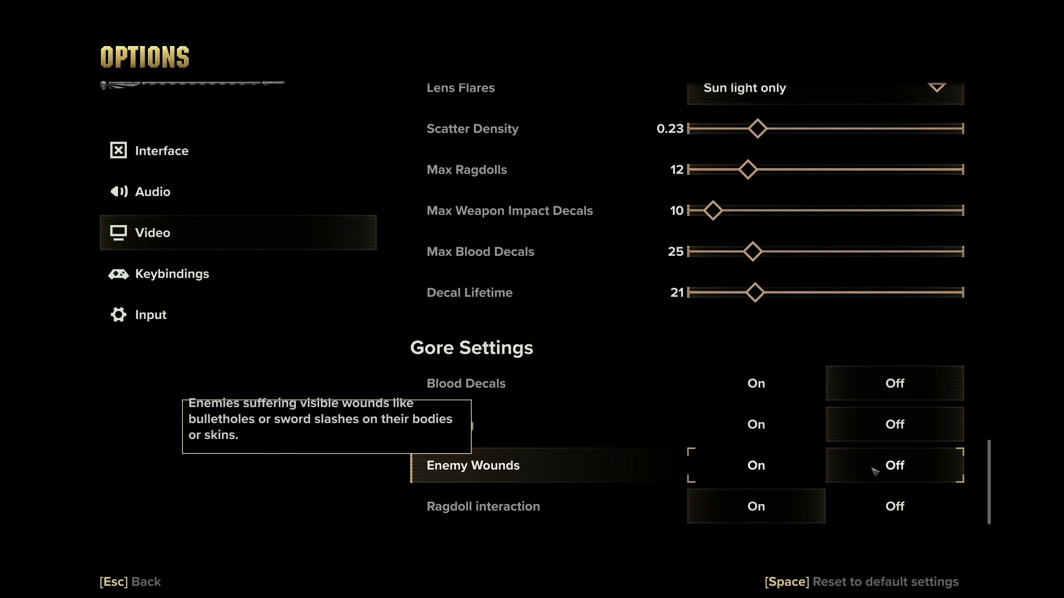
mouse_move(825, 578)
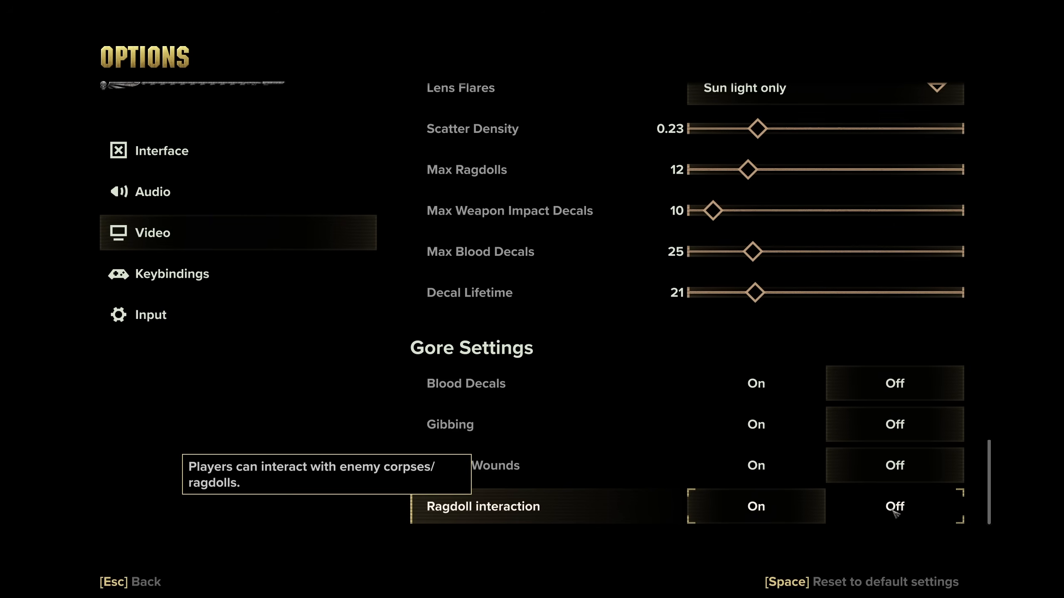
mouse_move(738, 432)
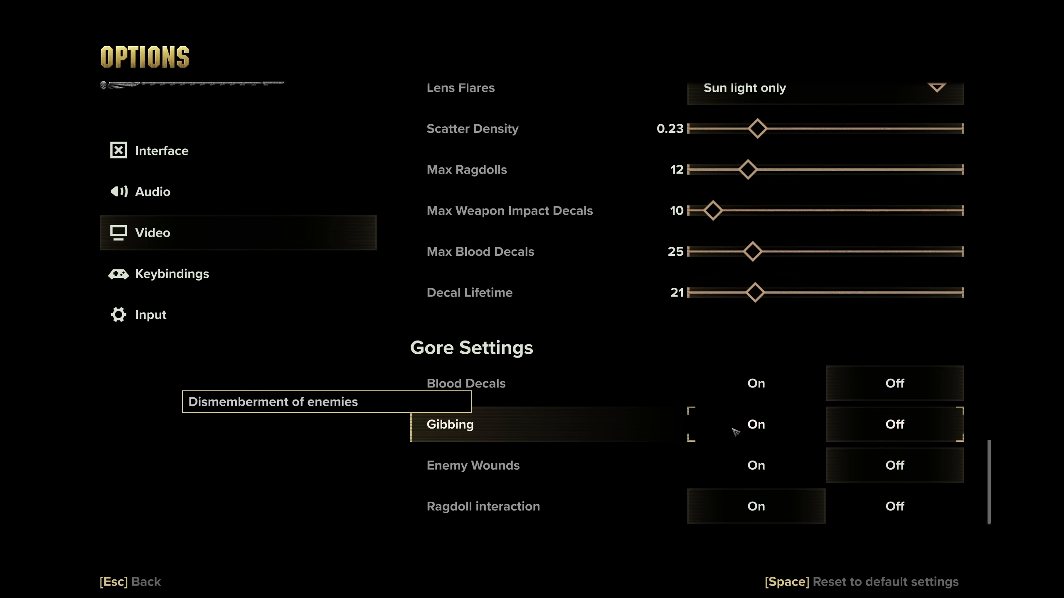
Switch to the Interface options and scroll through the subtitle and accessibility settings
scroll(up, 3)
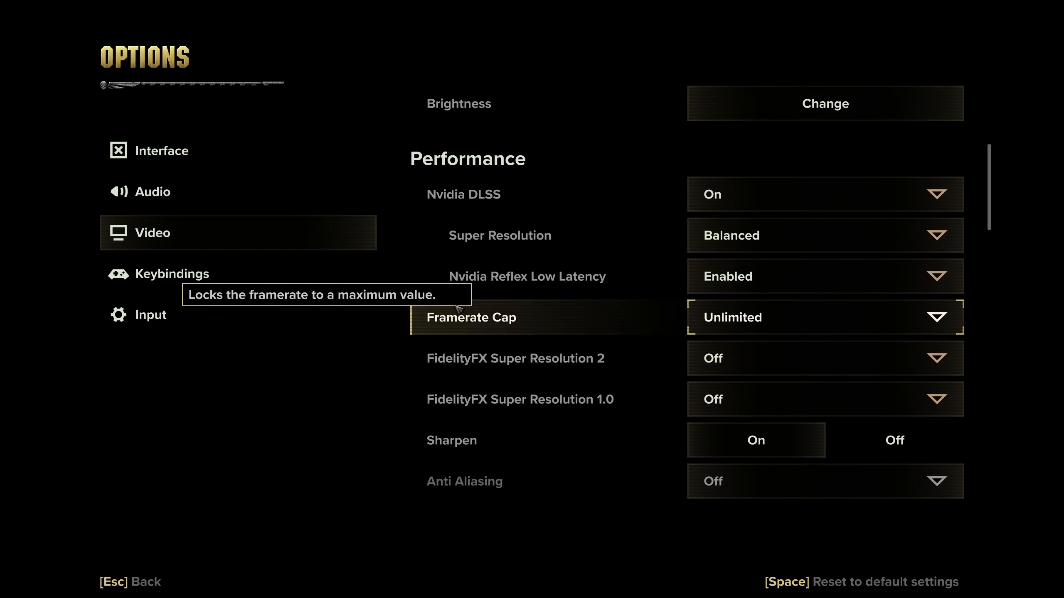
click(162, 150)
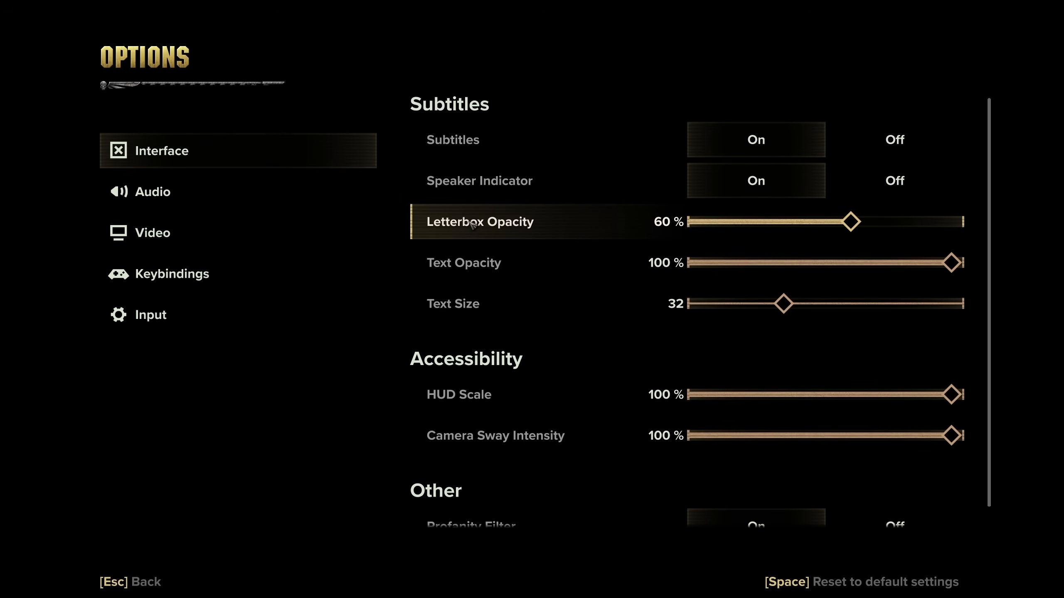
scroll(down, 3)
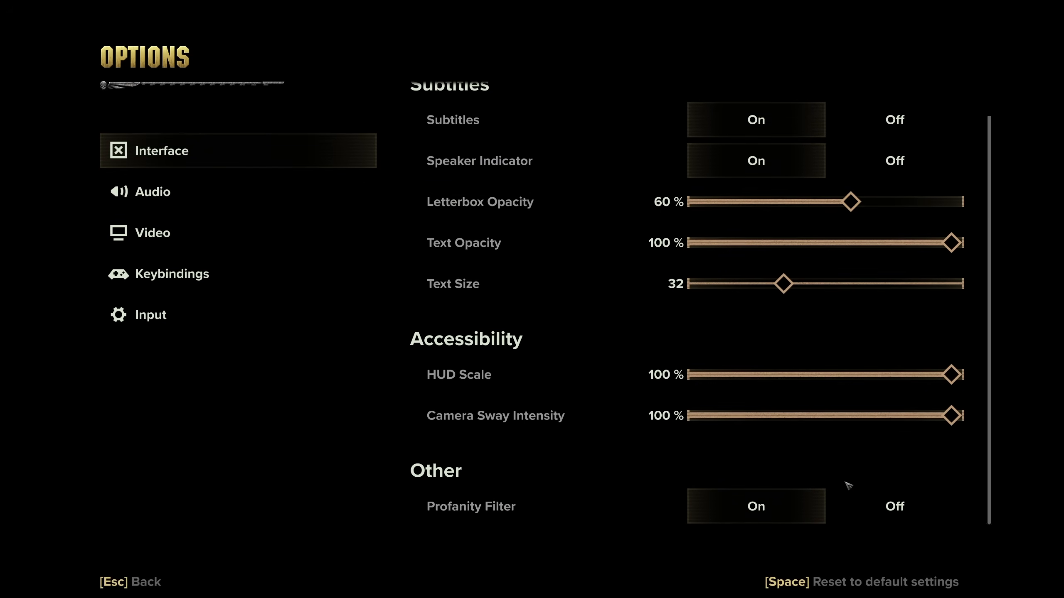
In Audio, check the Speaker Settings and Audio Mix Presets choices without changing them
click(154, 191)
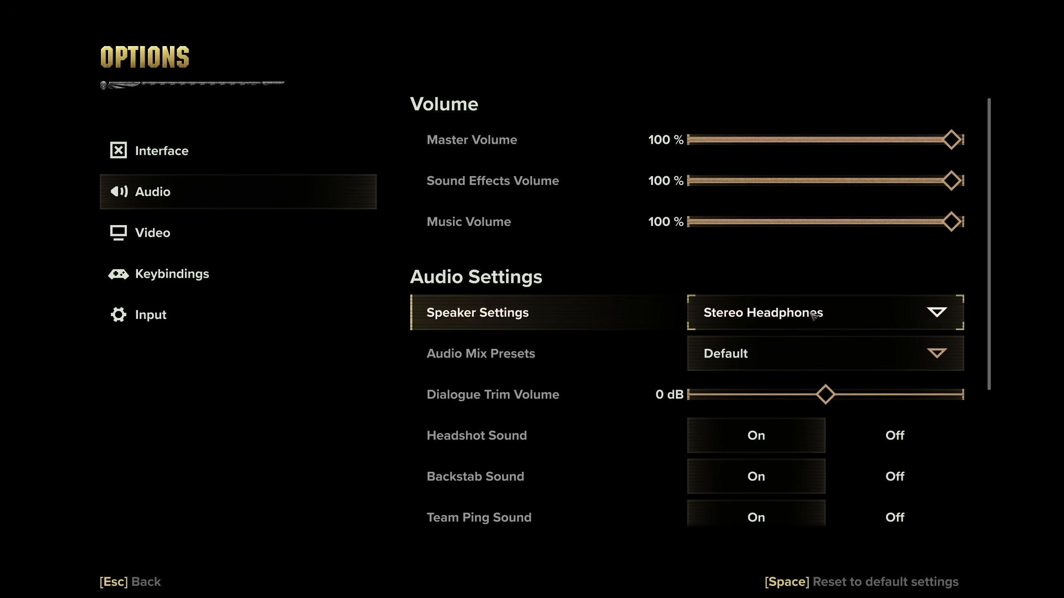
click(825, 313)
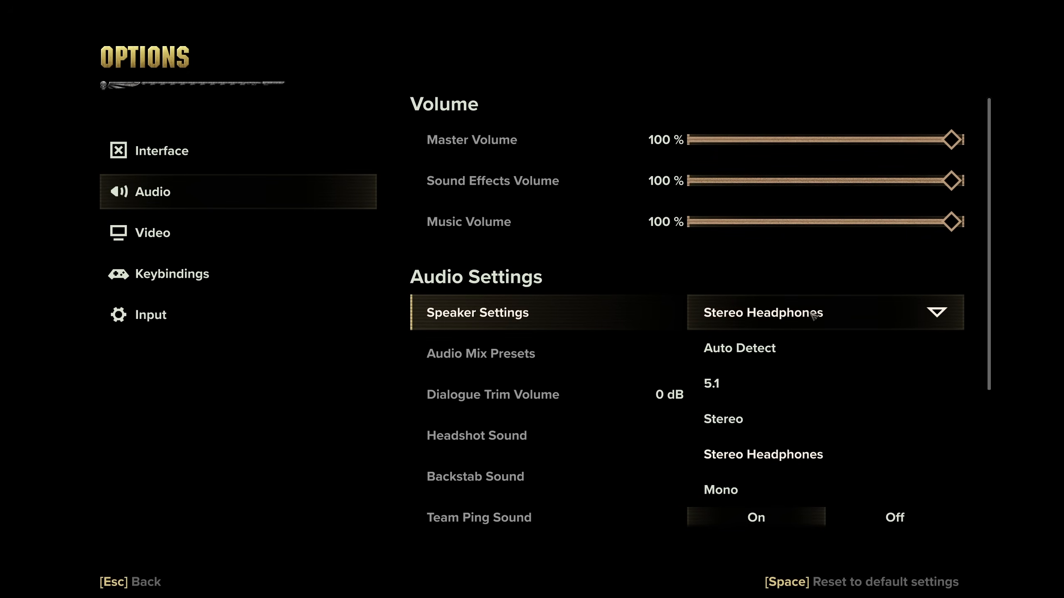
mouse_move(800, 458)
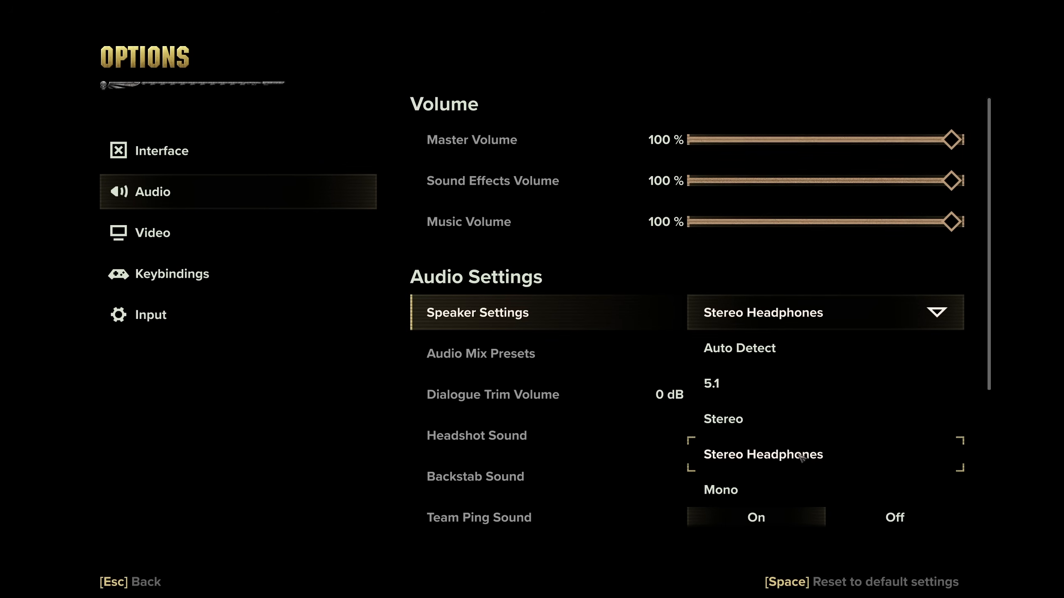
mouse_move(764, 384)
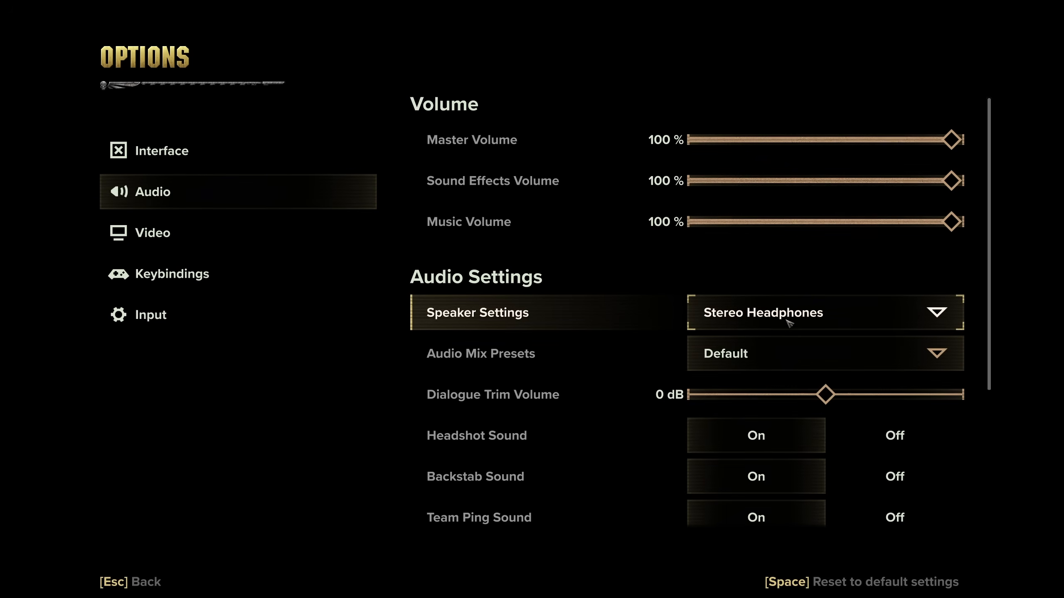
click(824, 352)
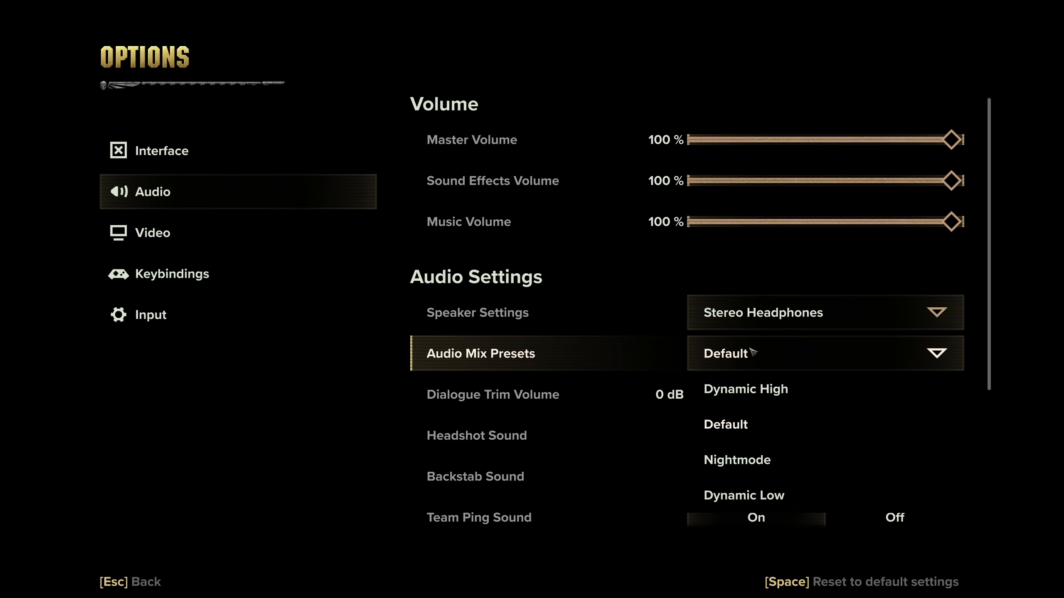
mouse_move(736, 423)
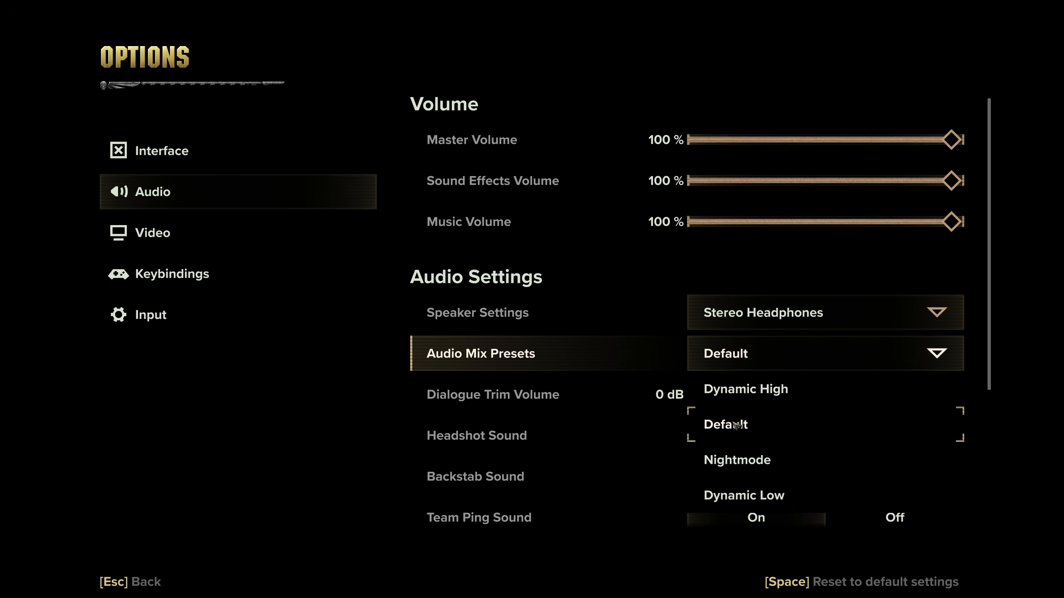
mouse_move(771, 403)
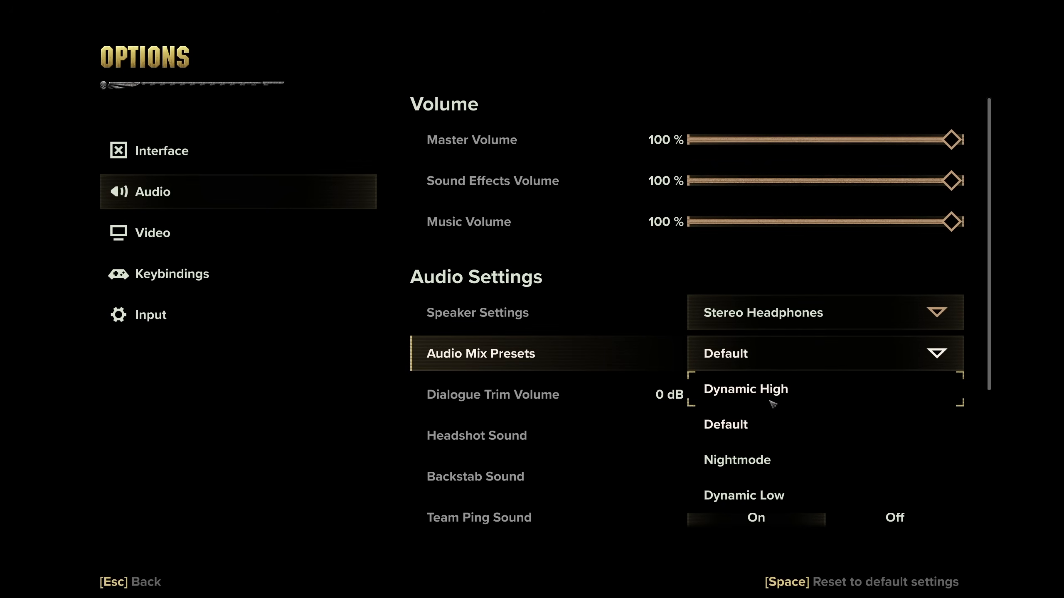
mouse_move(773, 460)
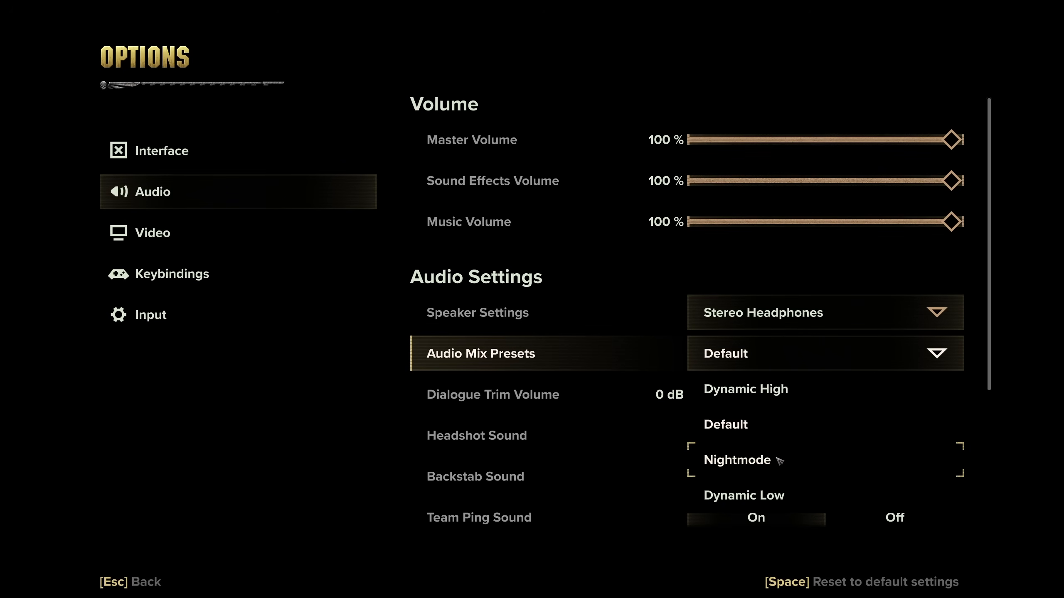
mouse_move(773, 460)
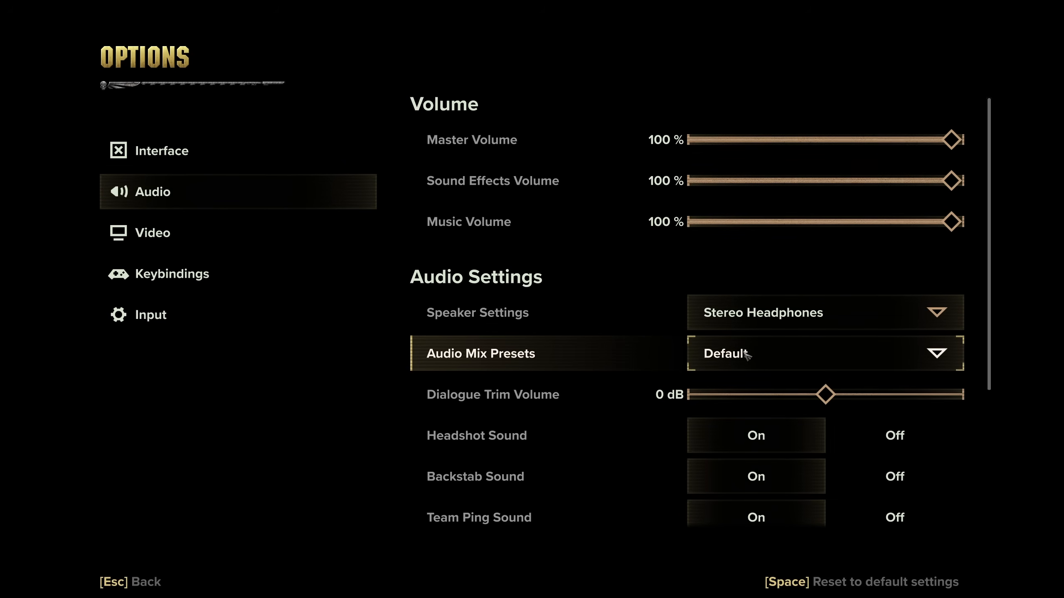
scroll(down, 3)
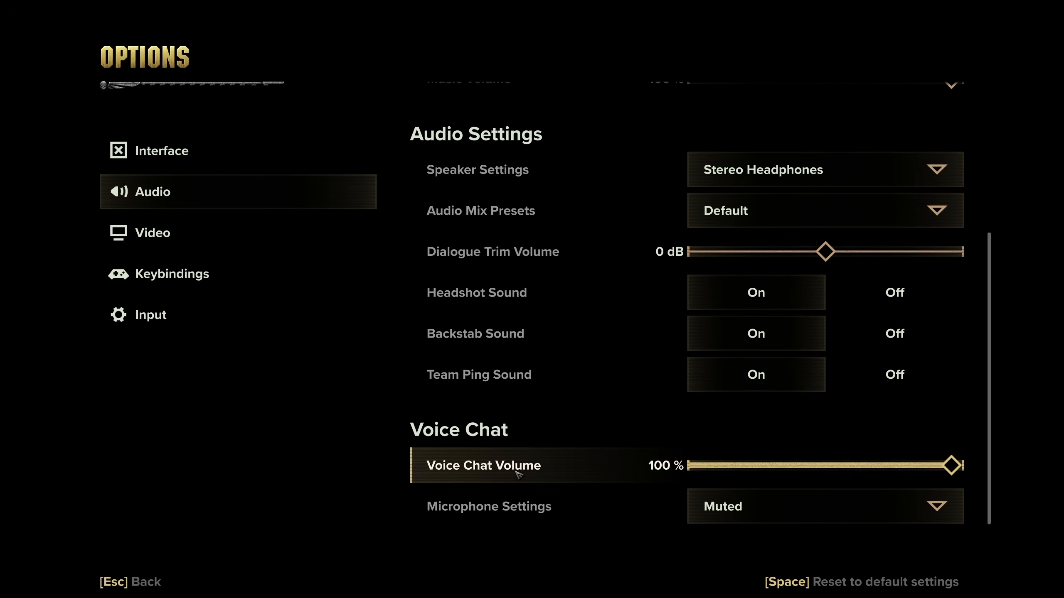
scroll(up, 3)
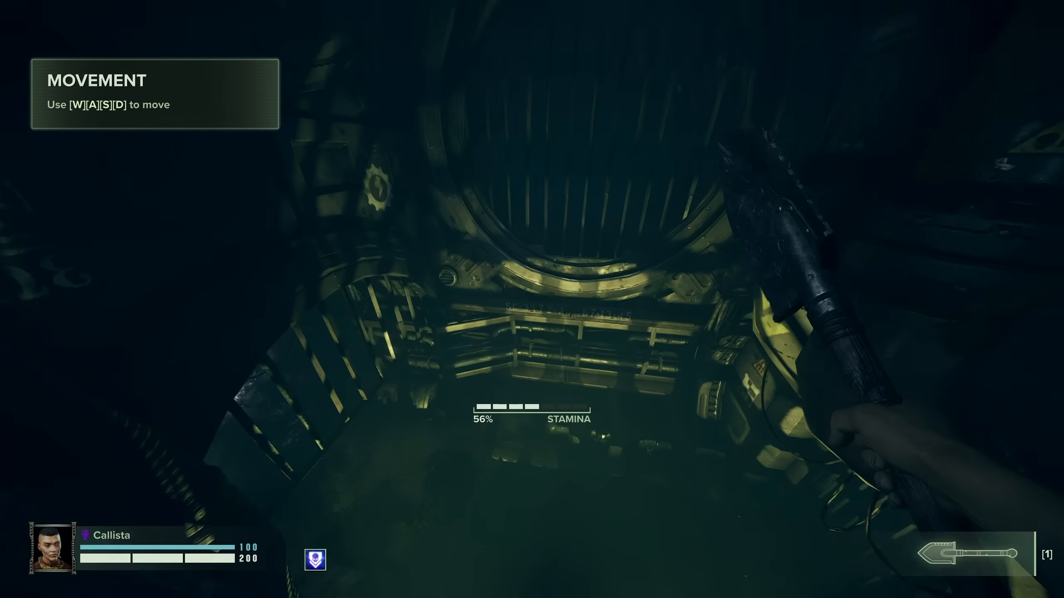
Walk the character forward through the sewer tunnel
key(w)
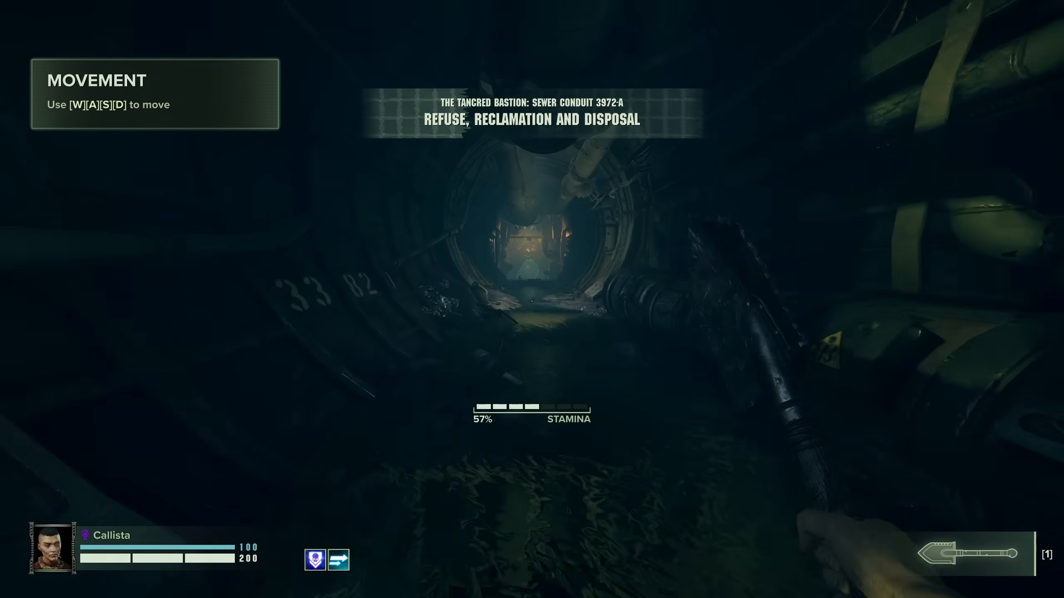
key(w)
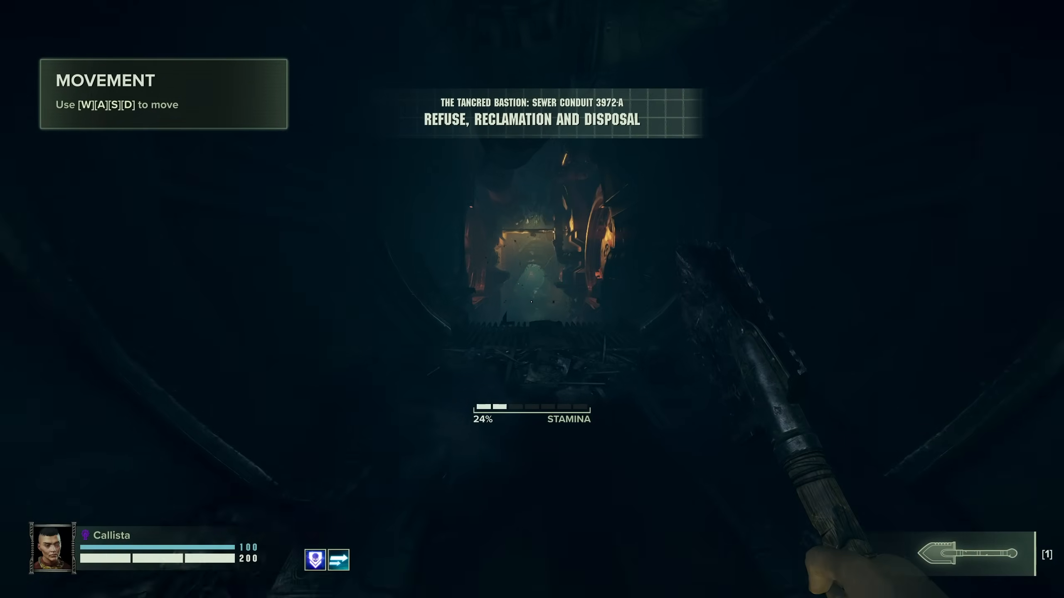